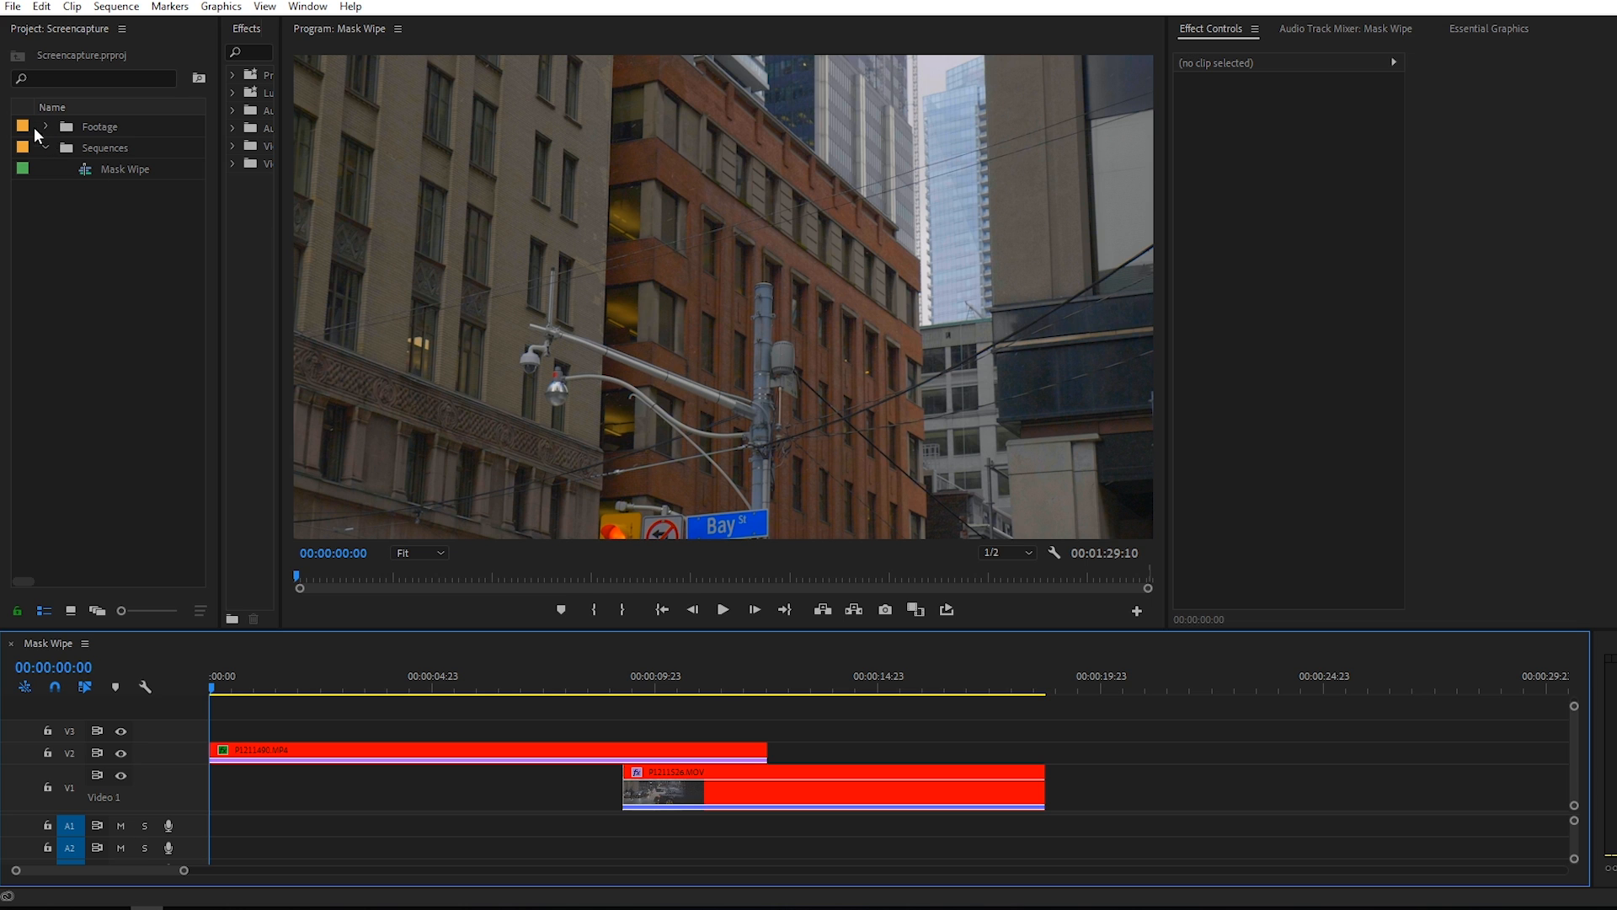
# - Expand the Footage bin and paste a copy of the V2/V1 clip pair further down the timeline
pyautogui.click(34, 126)
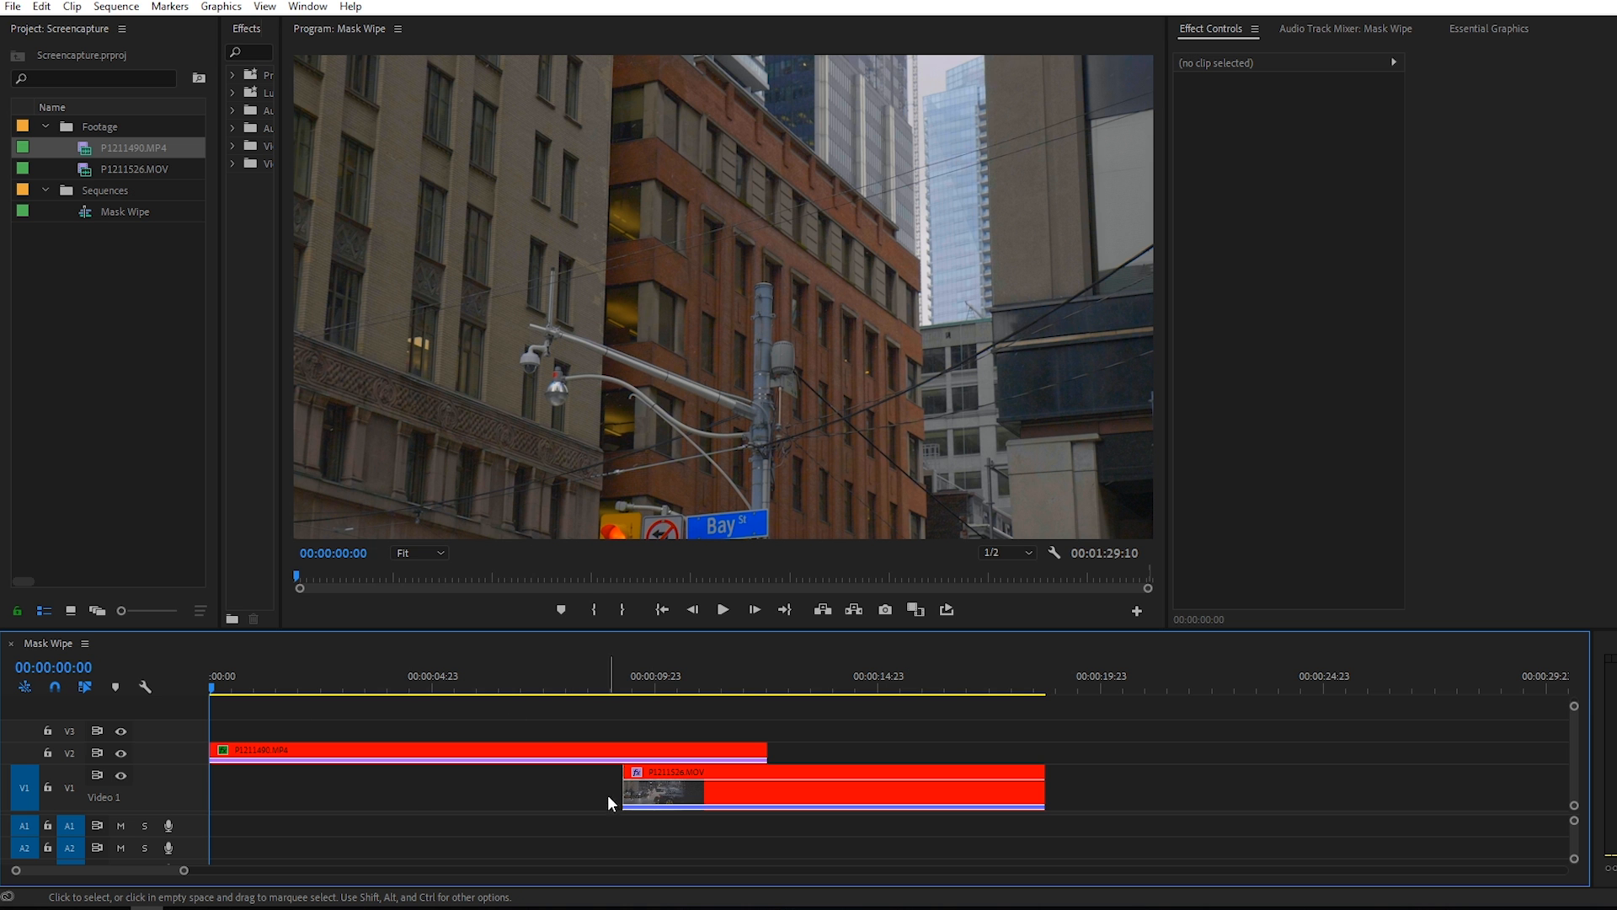
pyautogui.moveTo(1263, 784)
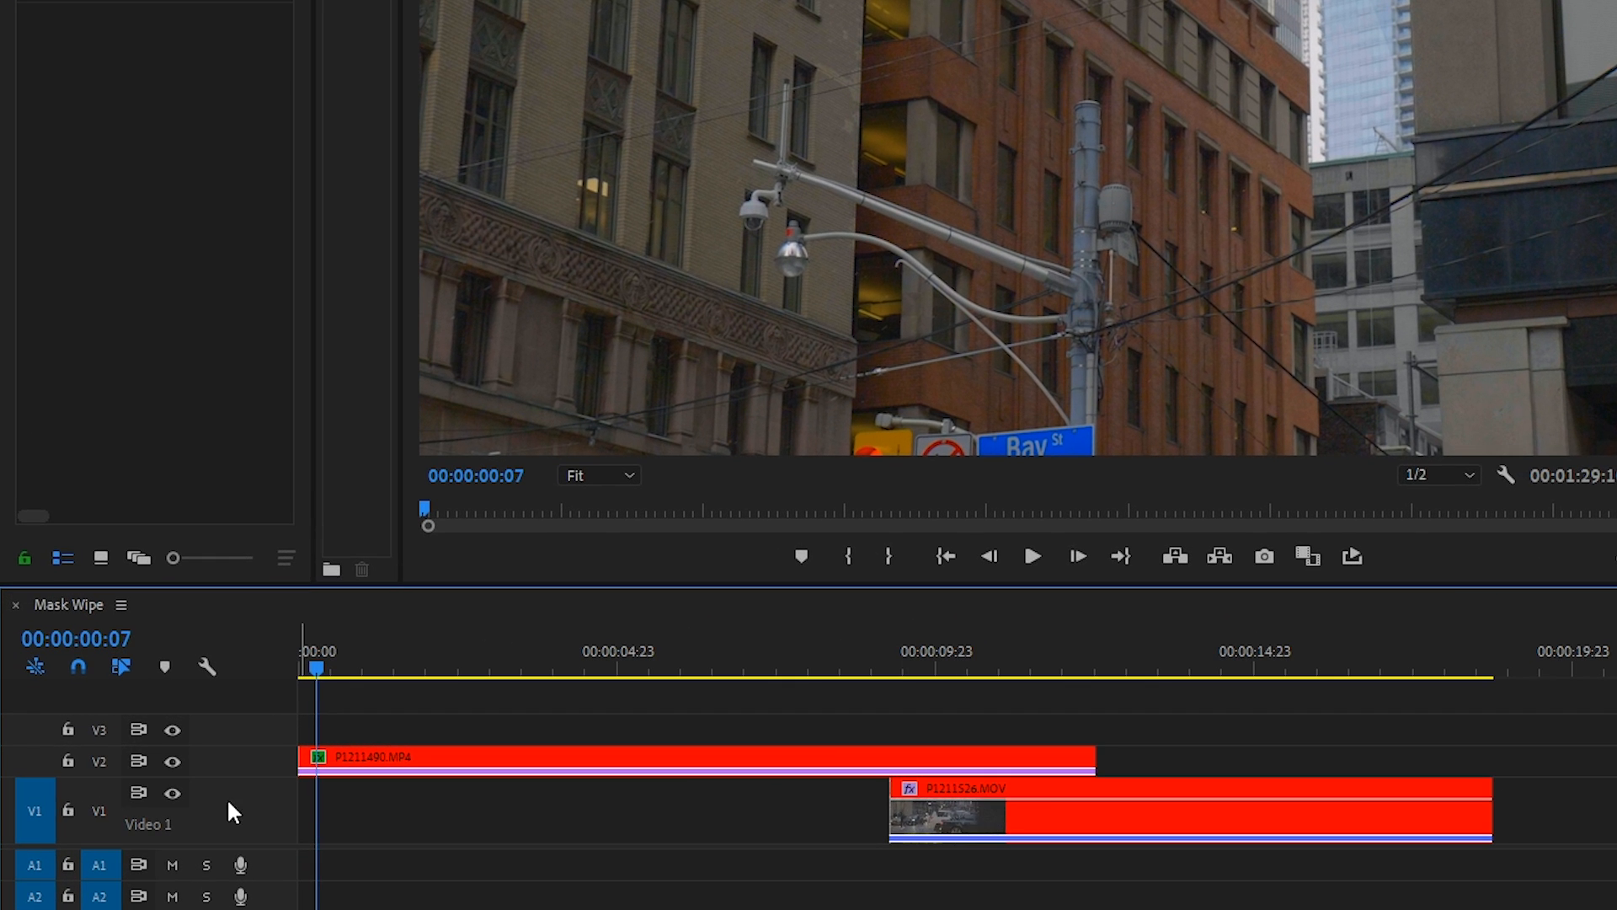
pyautogui.click(172, 791)
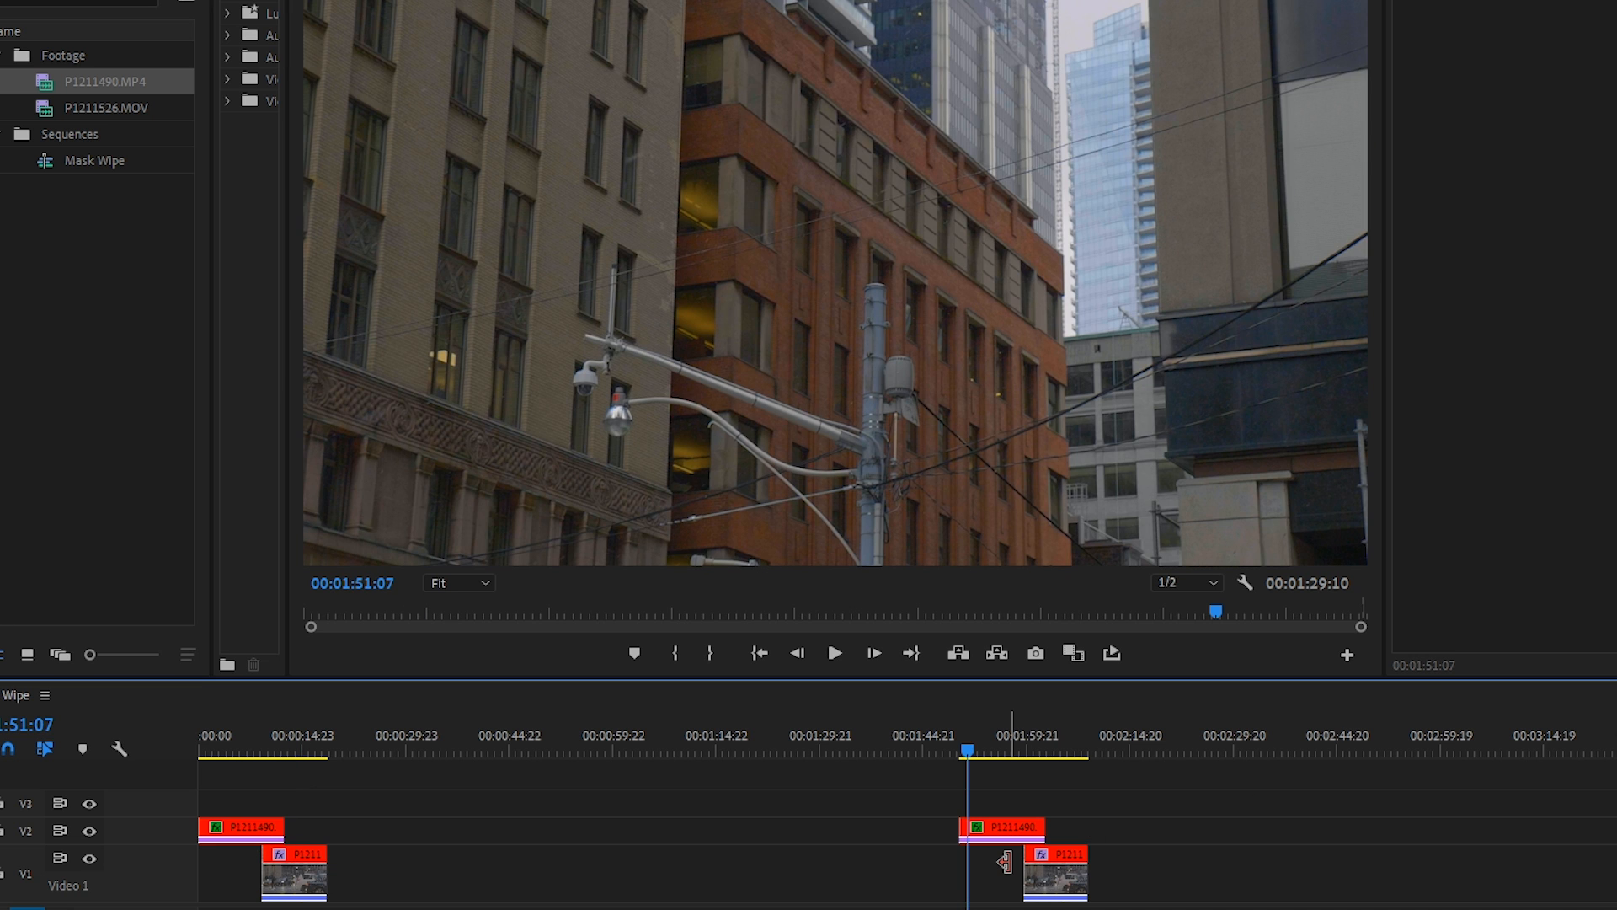
pyautogui.moveTo(1016, 831)
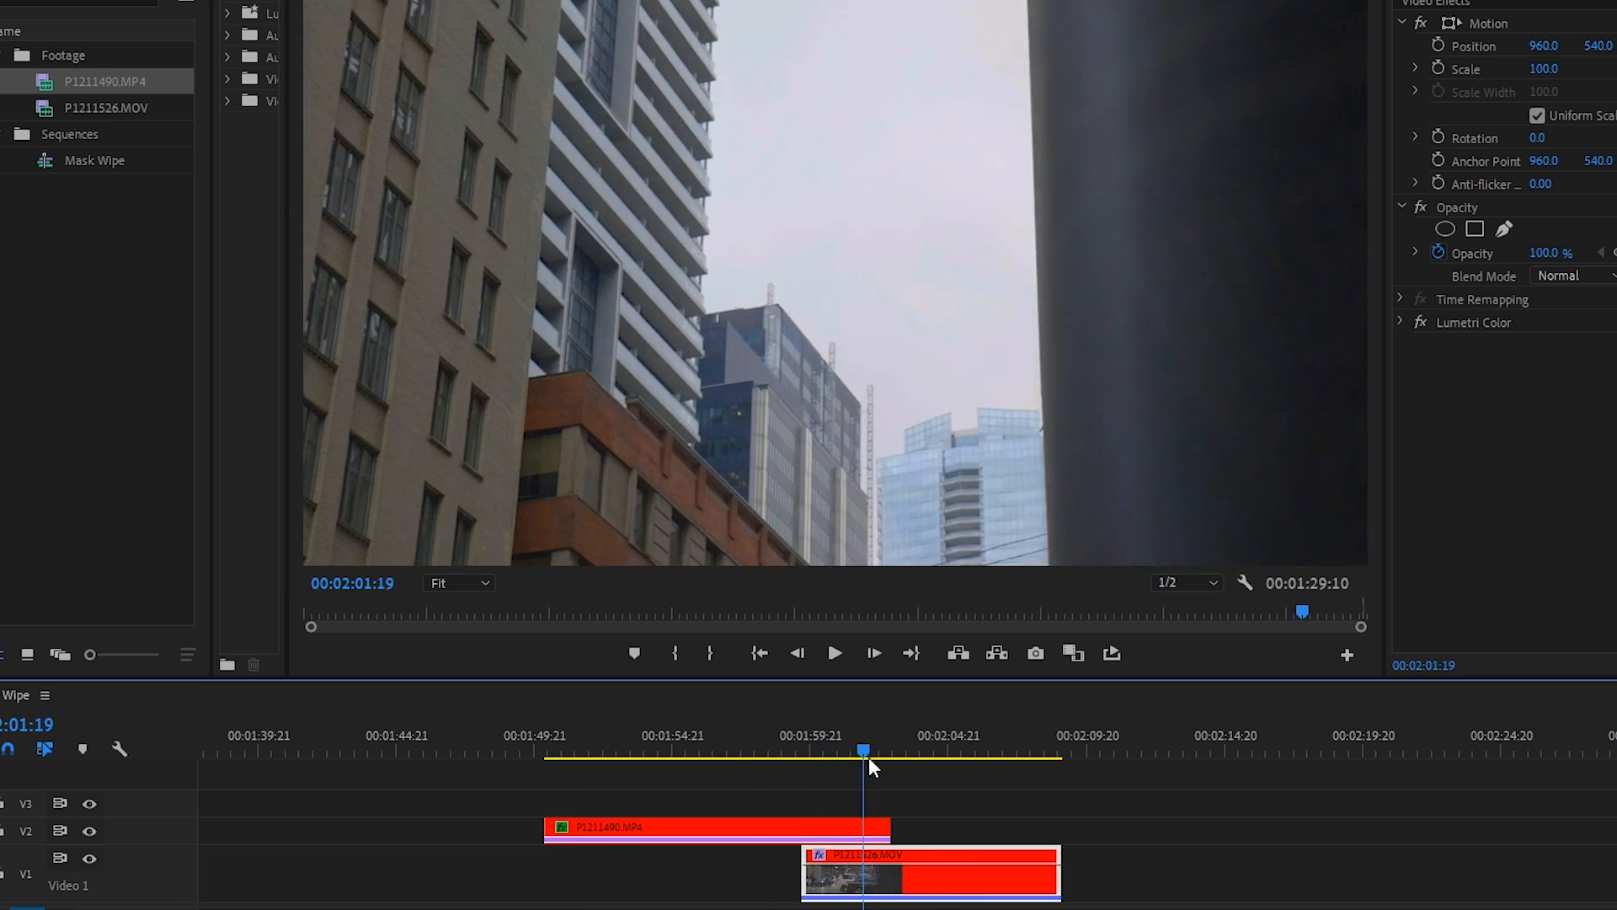
# - Scrub through the second clip pair's overlap to find where the top clip ends
pyautogui.click(762, 754)
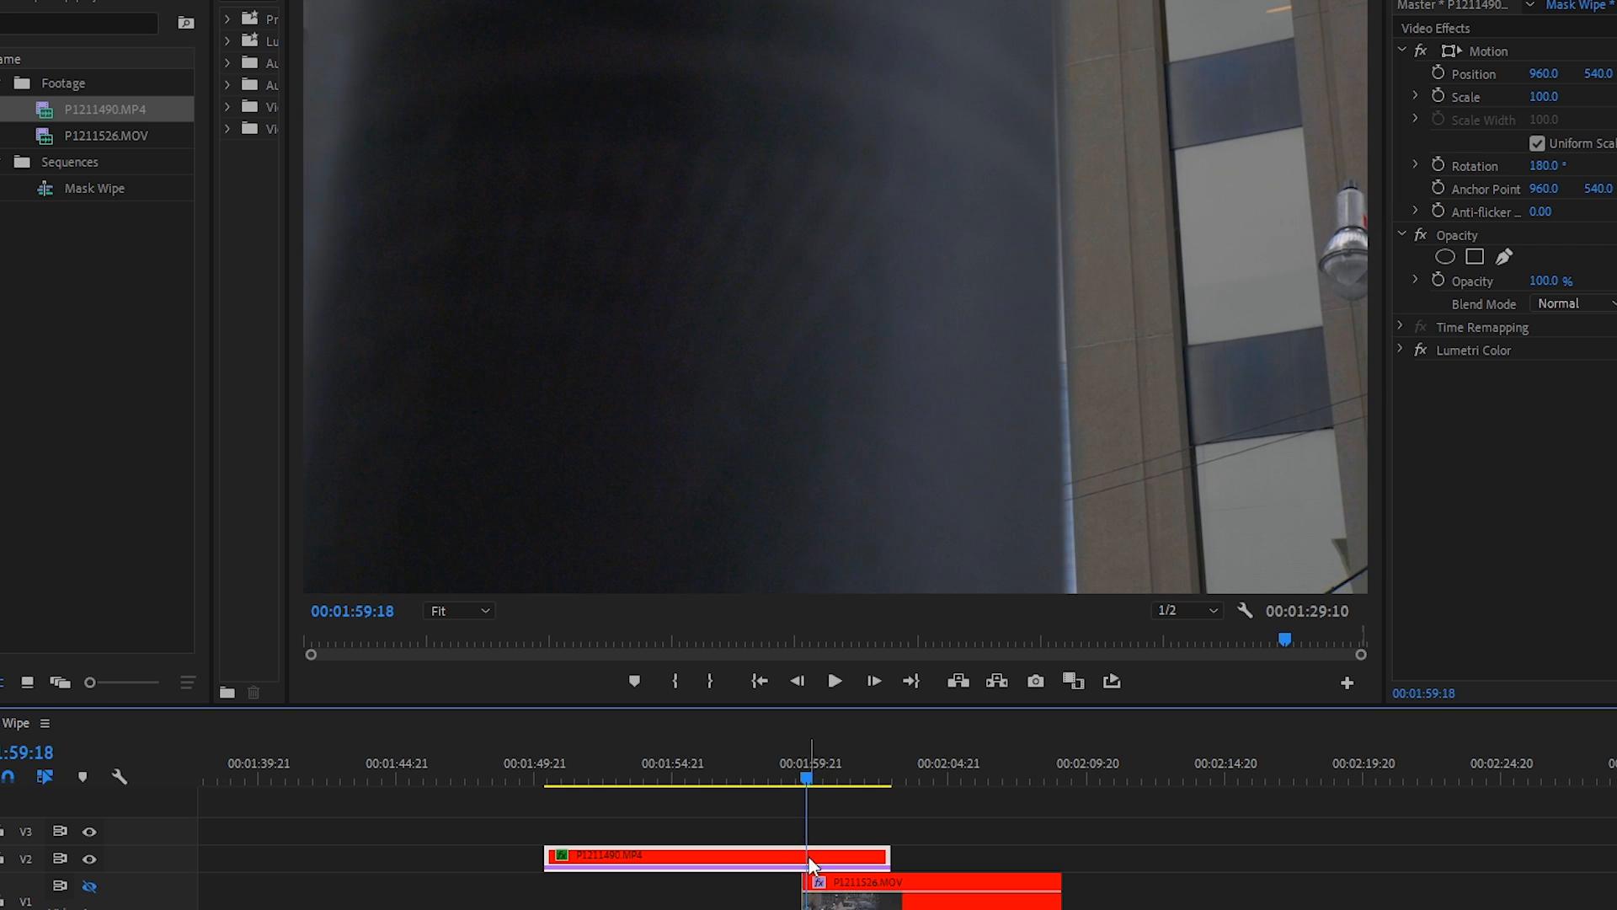
pyautogui.moveTo(805, 777); pyautogui.dragTo(849, 777)
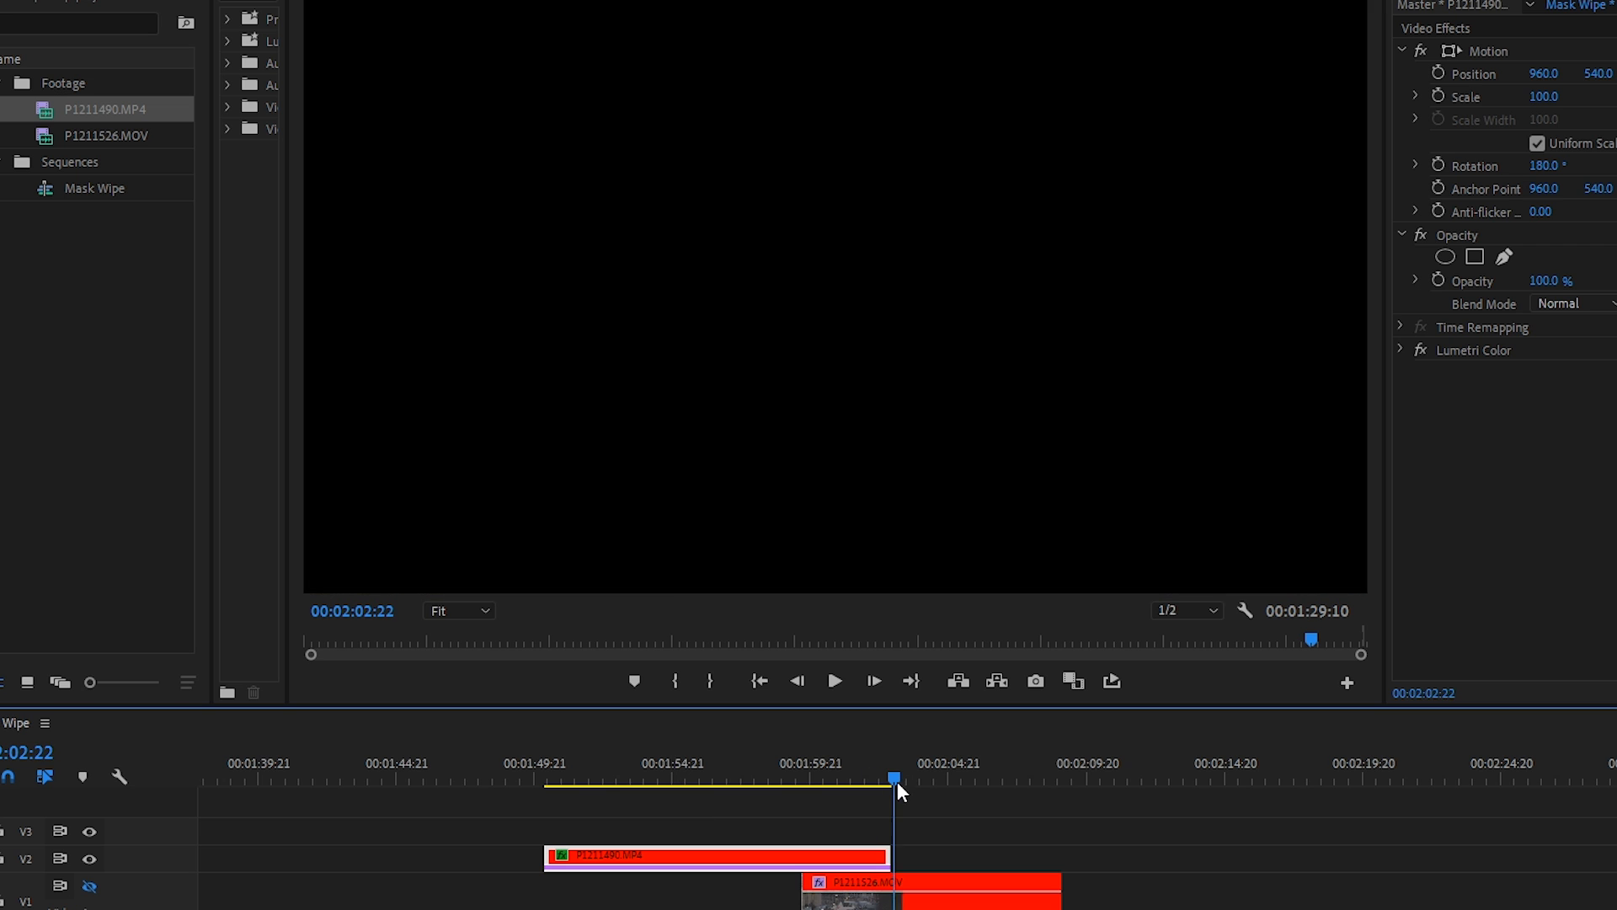
pyautogui.moveTo(895, 777); pyautogui.dragTo(875, 776)
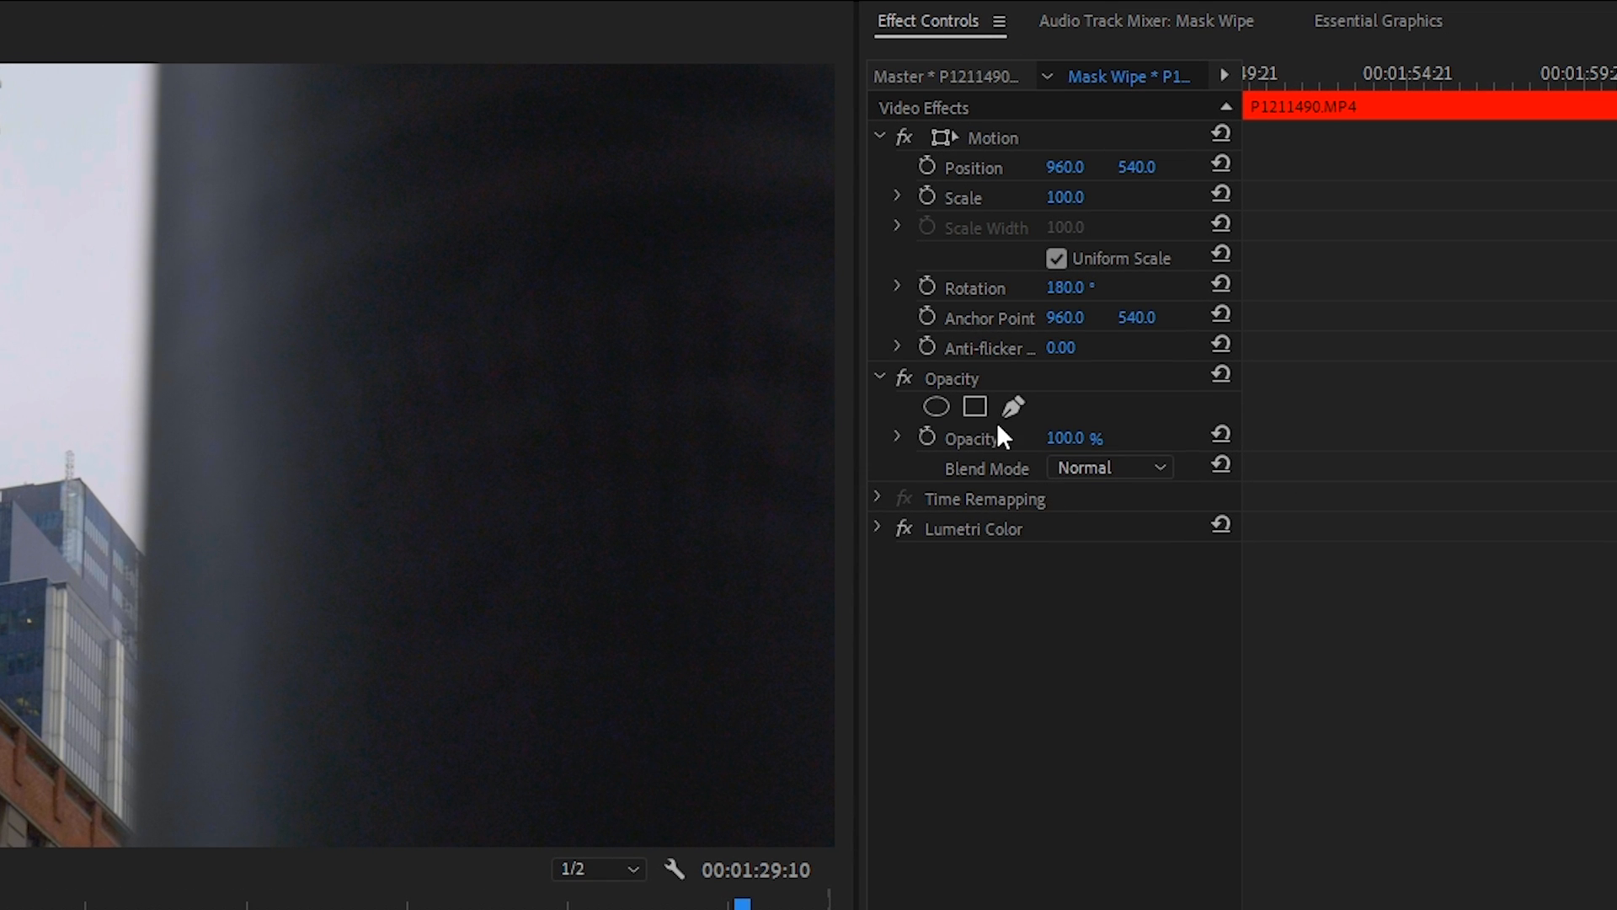
# - Draw a pen mask around the dark pole with its bottom corner pulled to the frame edge
pyautogui.click(974, 406)
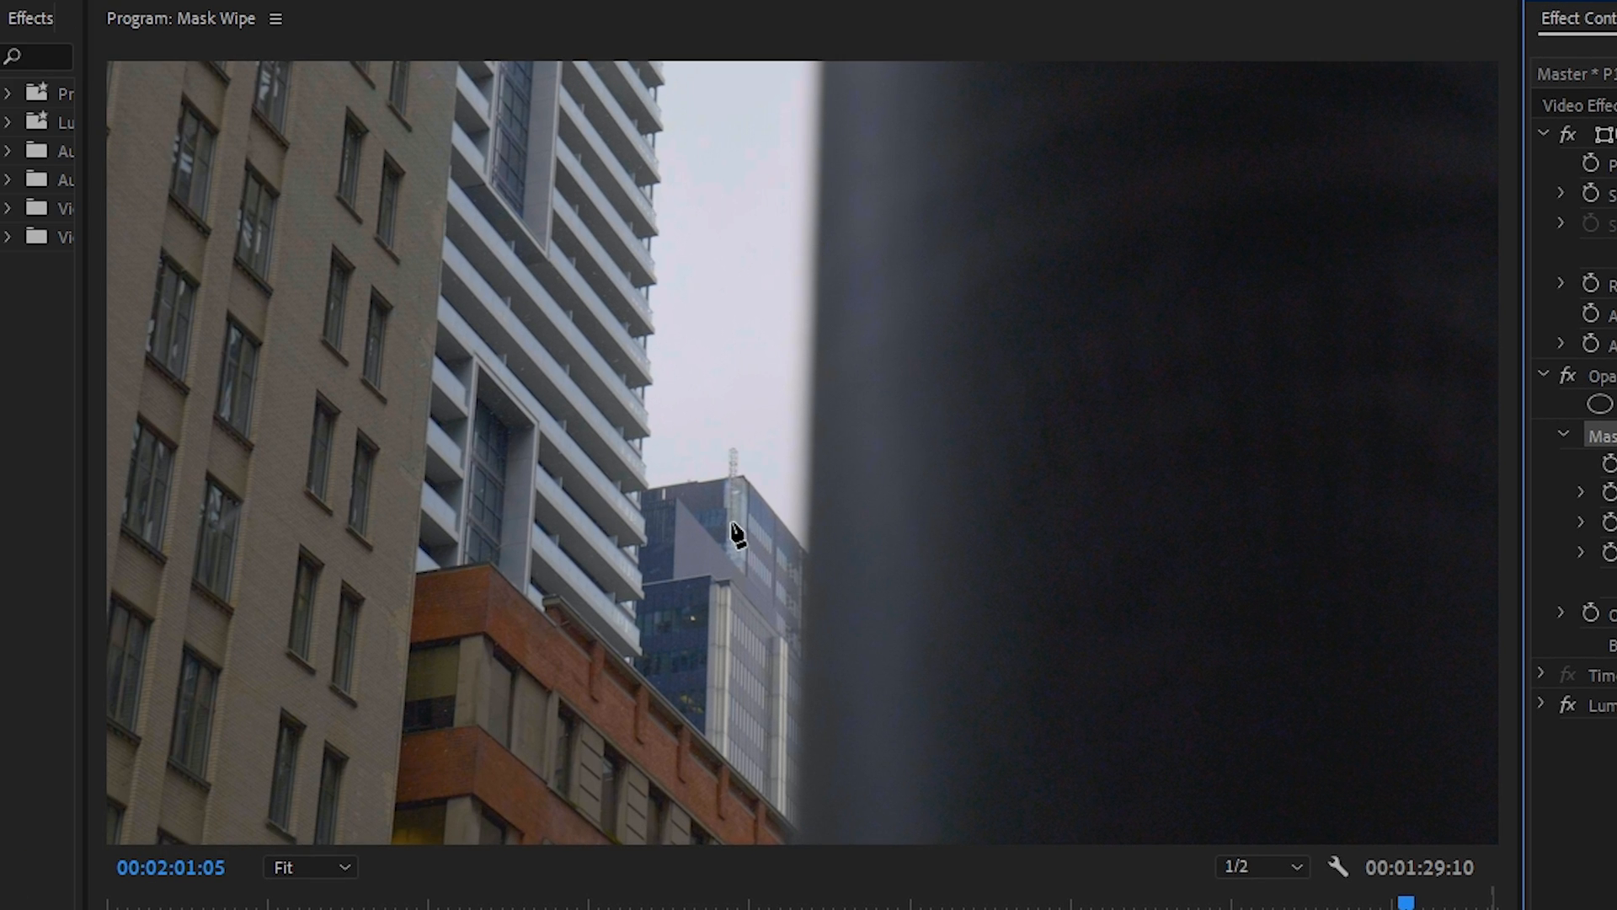
pyautogui.moveTo(826, 74)
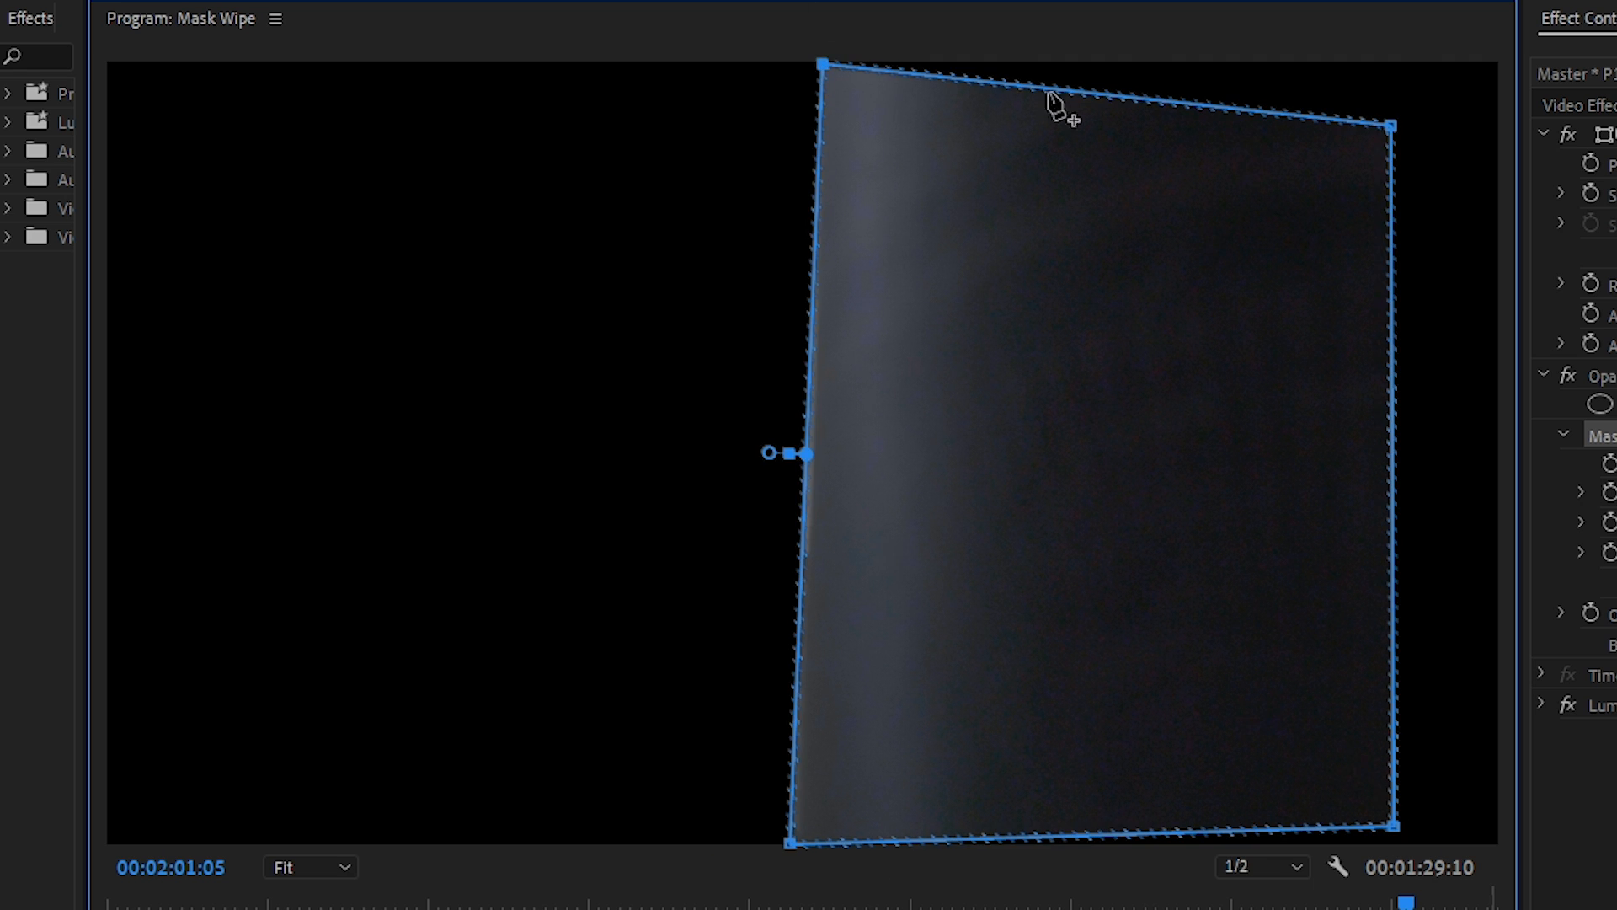
pyautogui.moveTo(1400, 835)
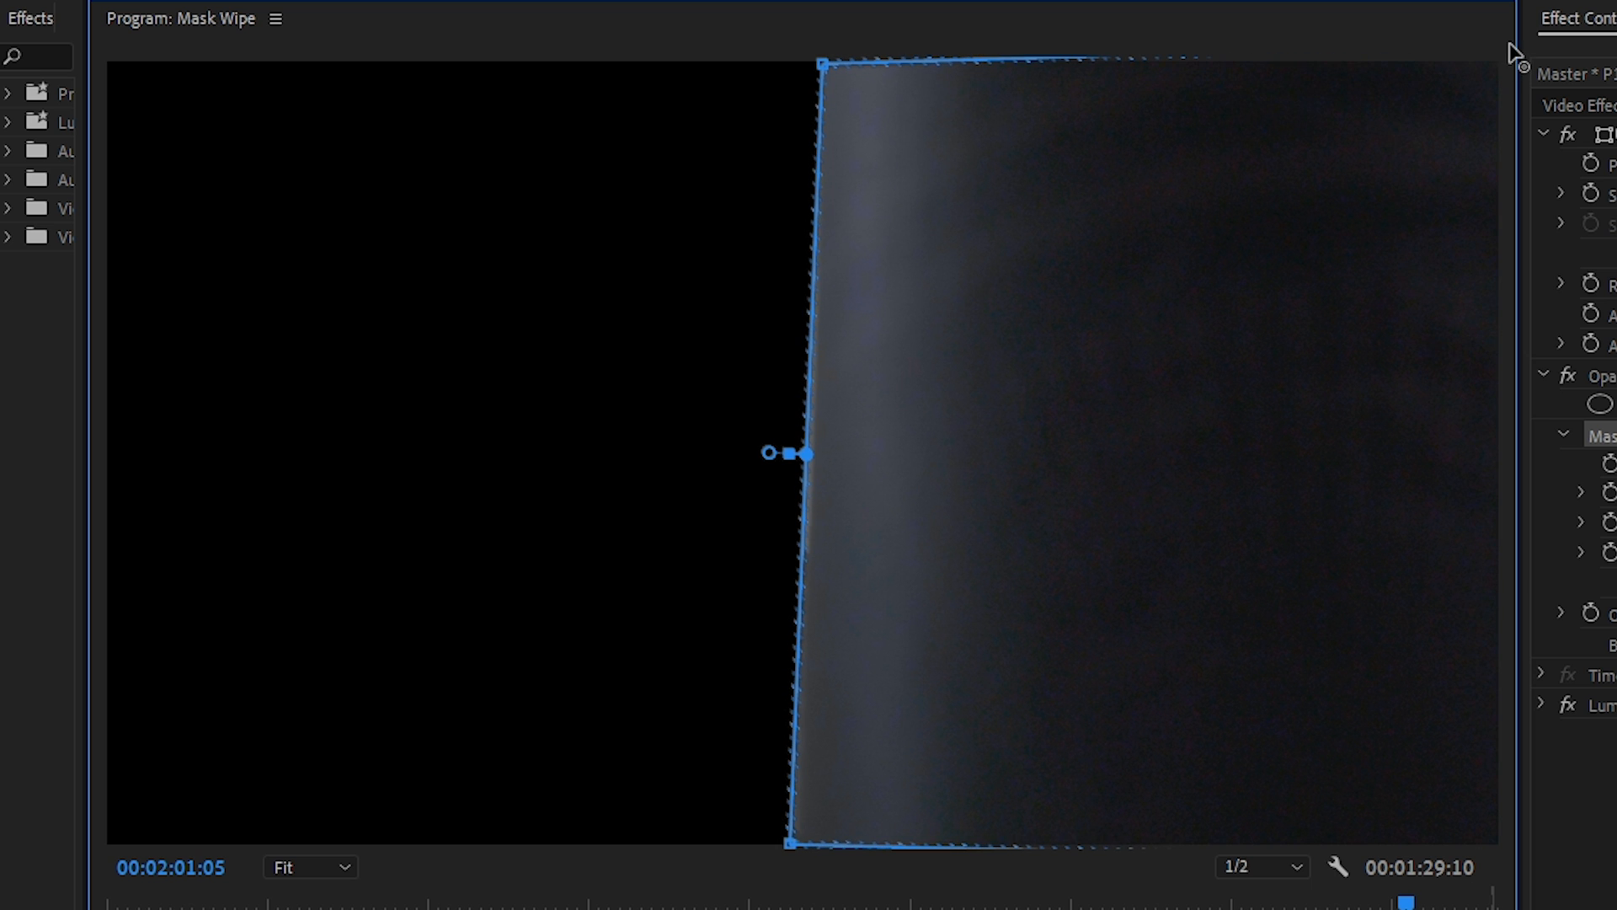
pyautogui.moveTo(834, 81)
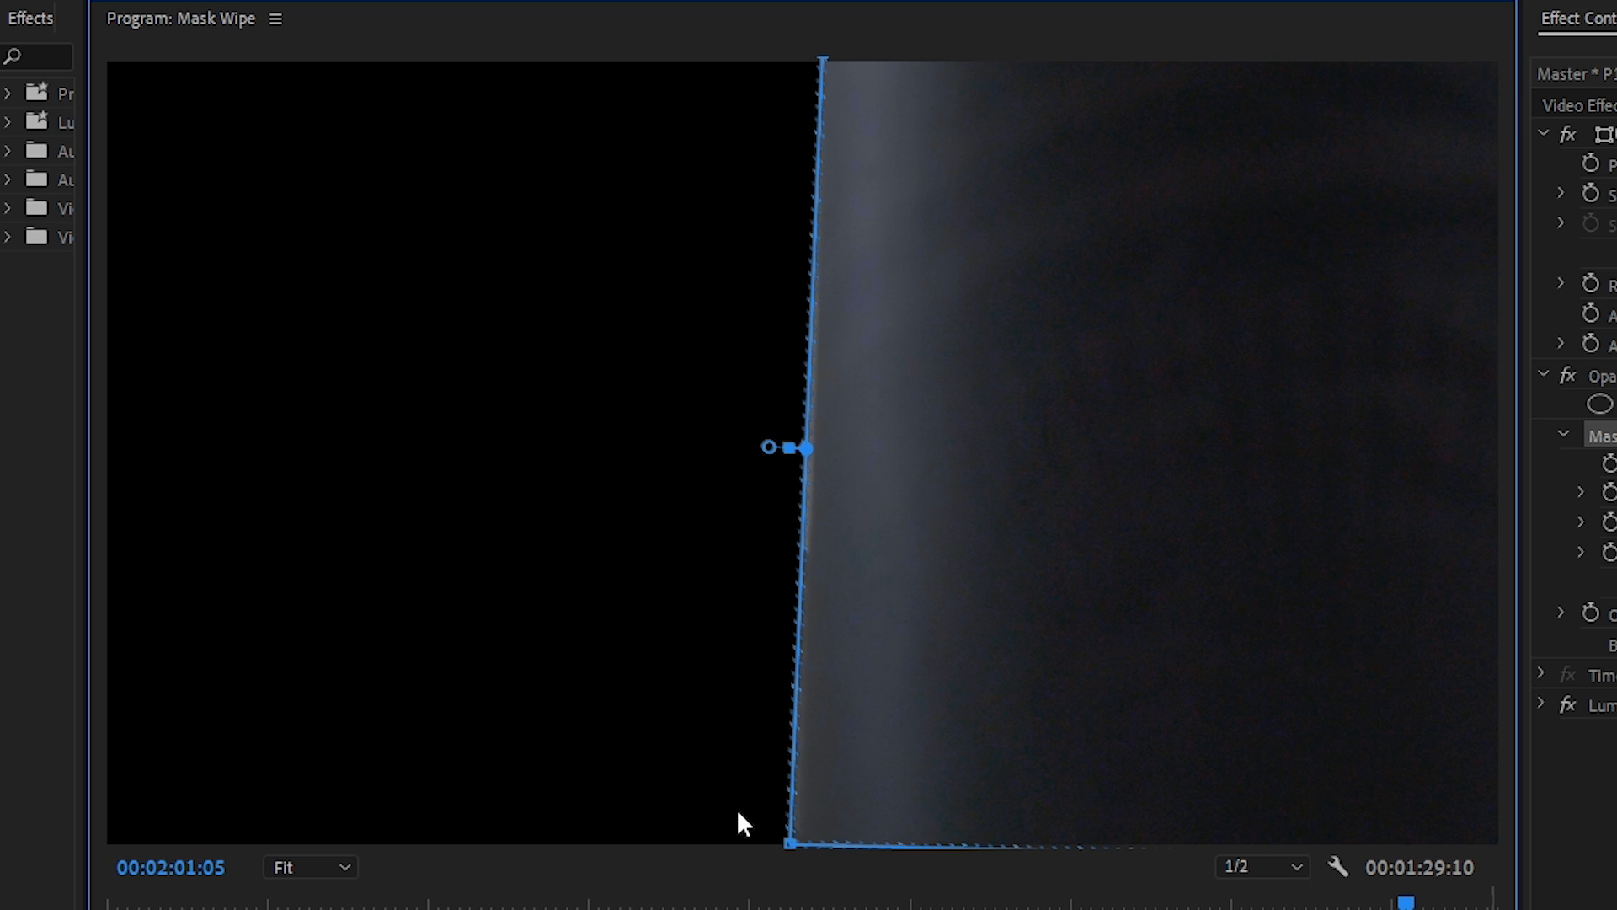
pyautogui.moveTo(787, 844); pyautogui.dragTo(792, 861)
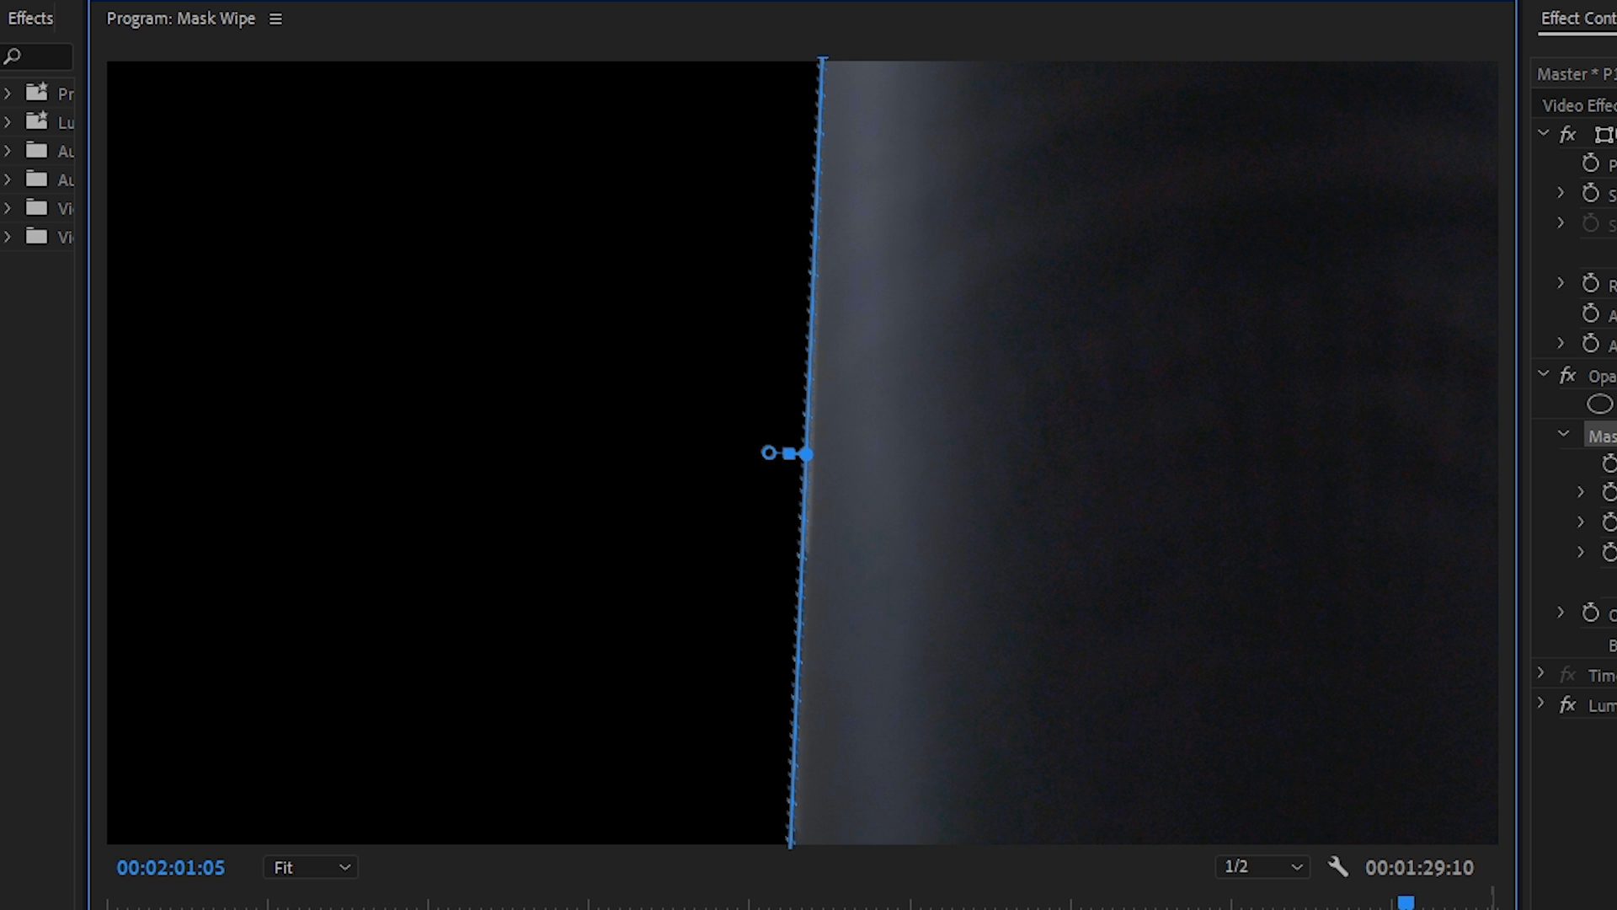
# - Push the mask corners past the frame and set Mask Feather to 25
pyautogui.click(306, 866)
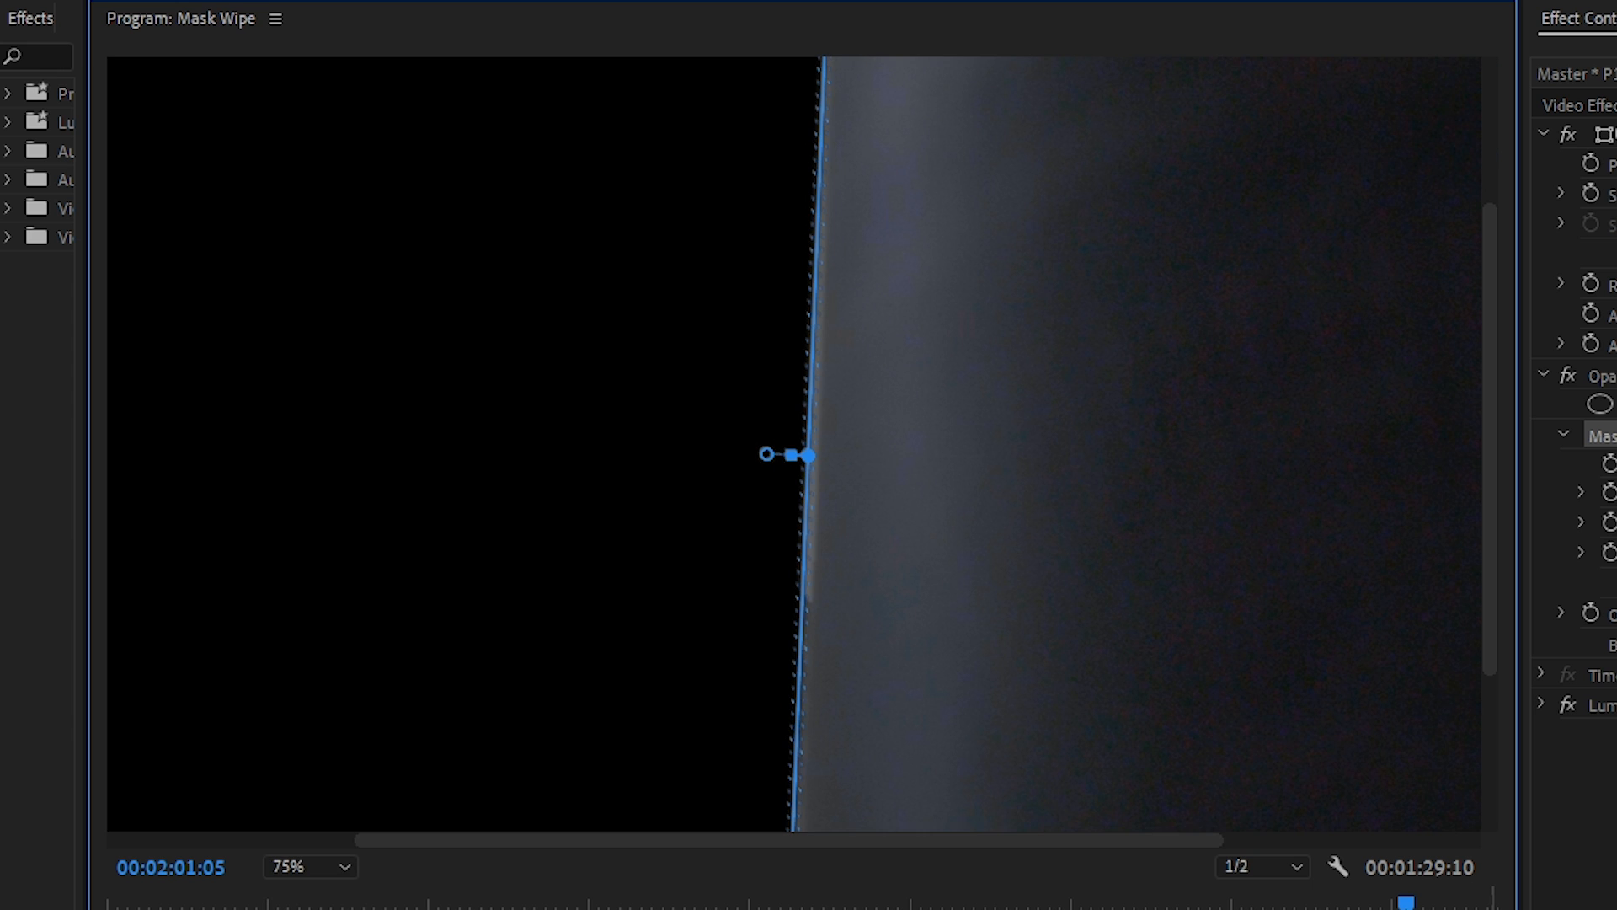
pyautogui.moveTo(793, 455); pyautogui.dragTo(789, 199)
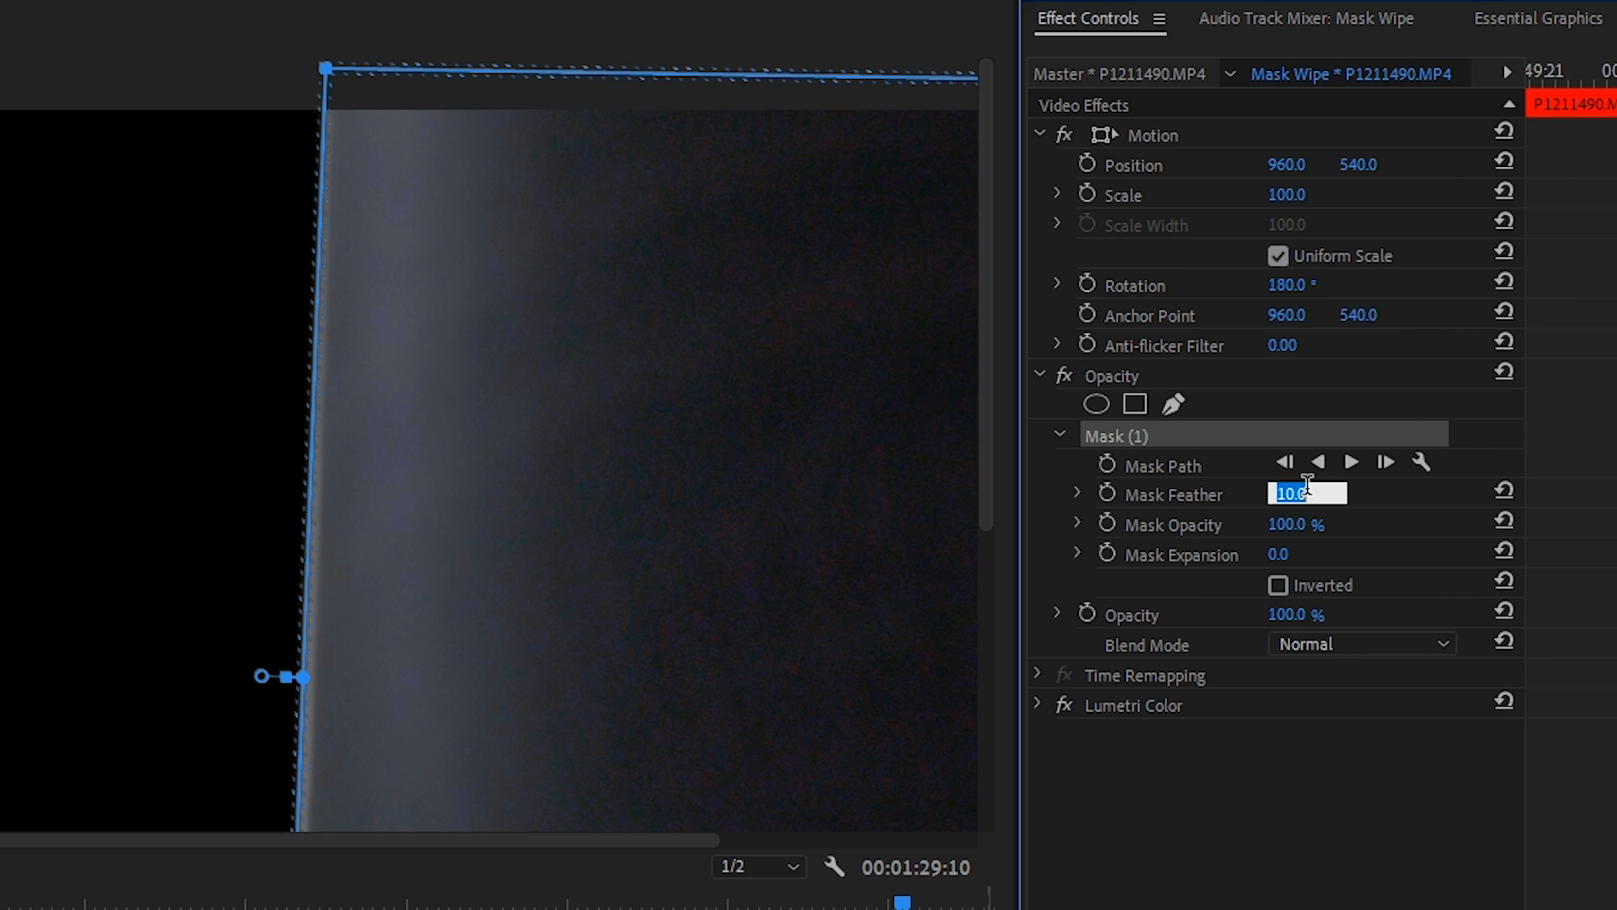
pyautogui.write('25.0')
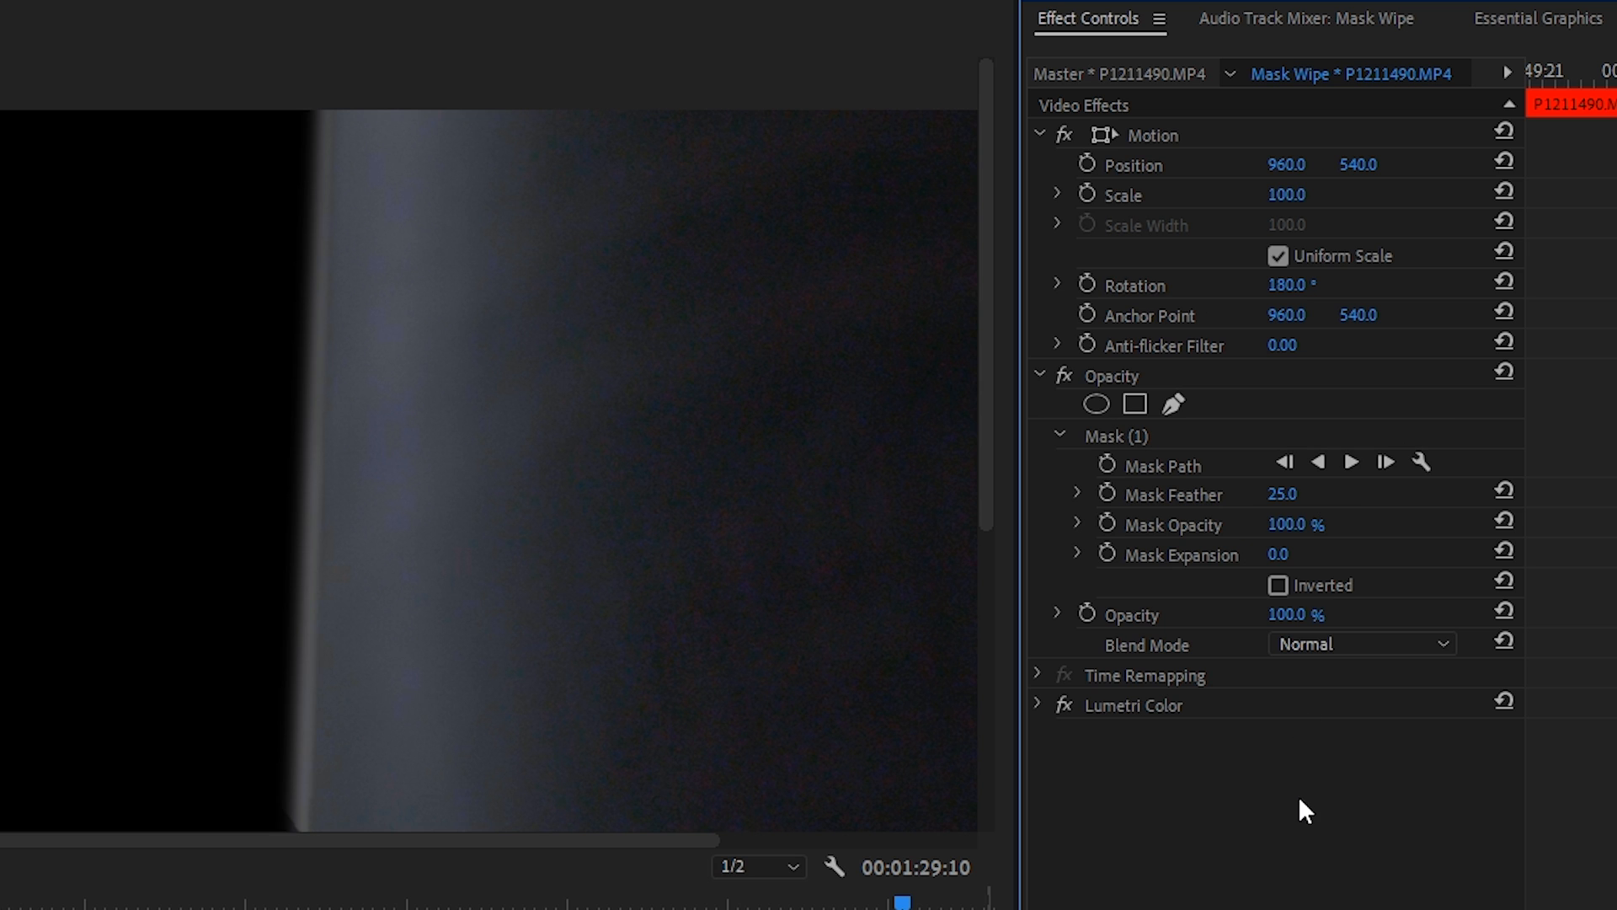
pyautogui.click(1115, 435)
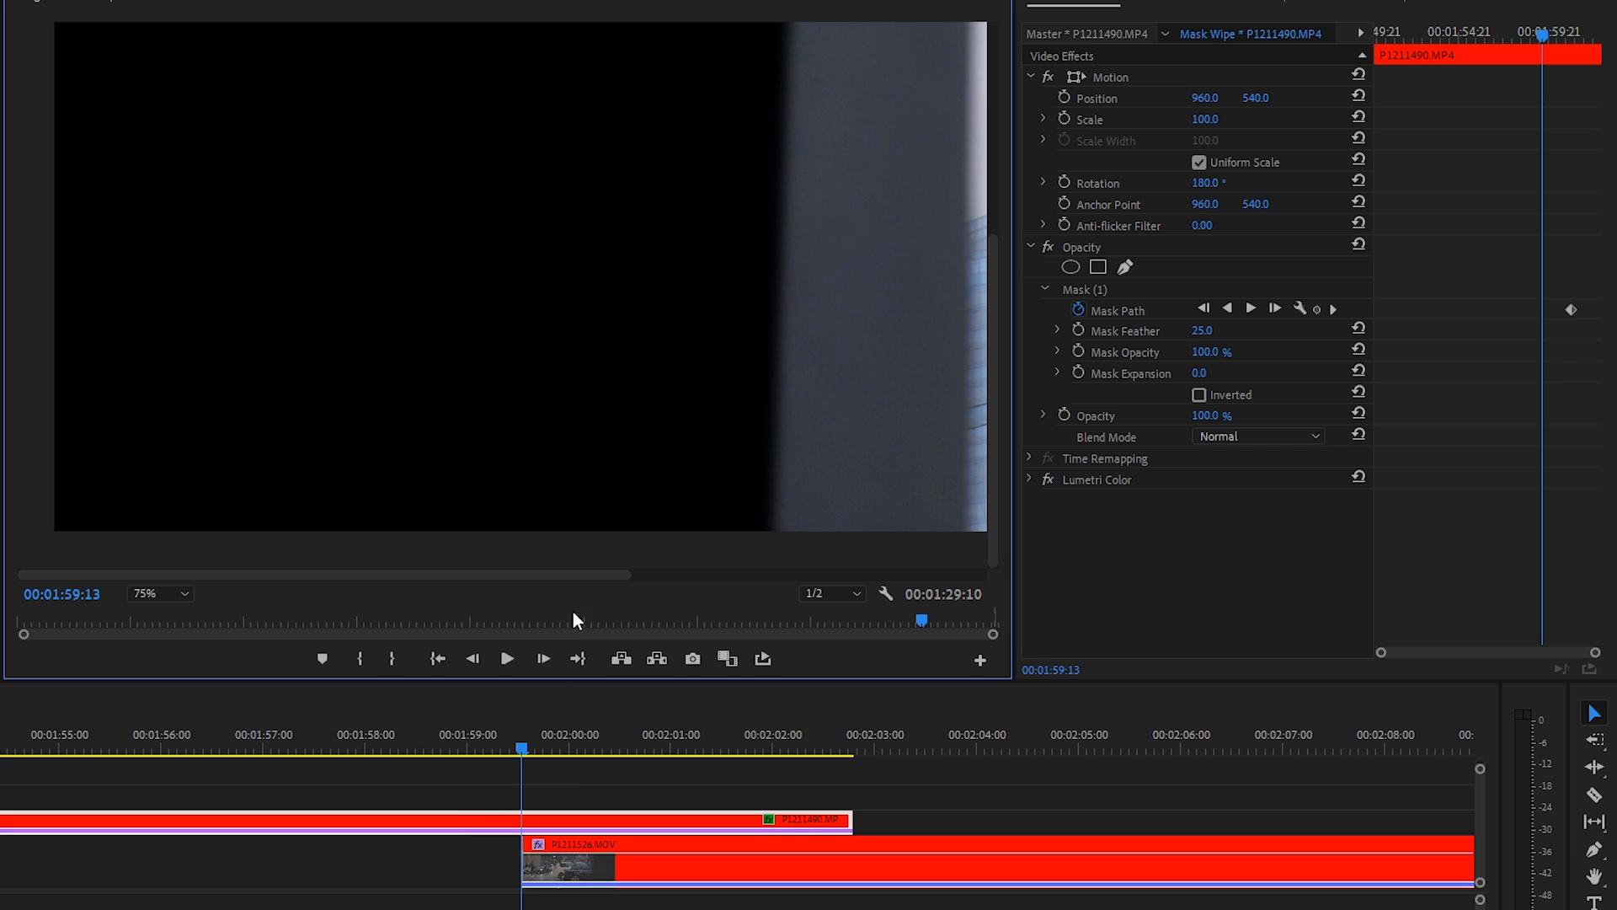
# - At 00:02:02:18, drag the mask path to the right edge, adding a second Mask Path keyframe
pyautogui.click(1085, 288)
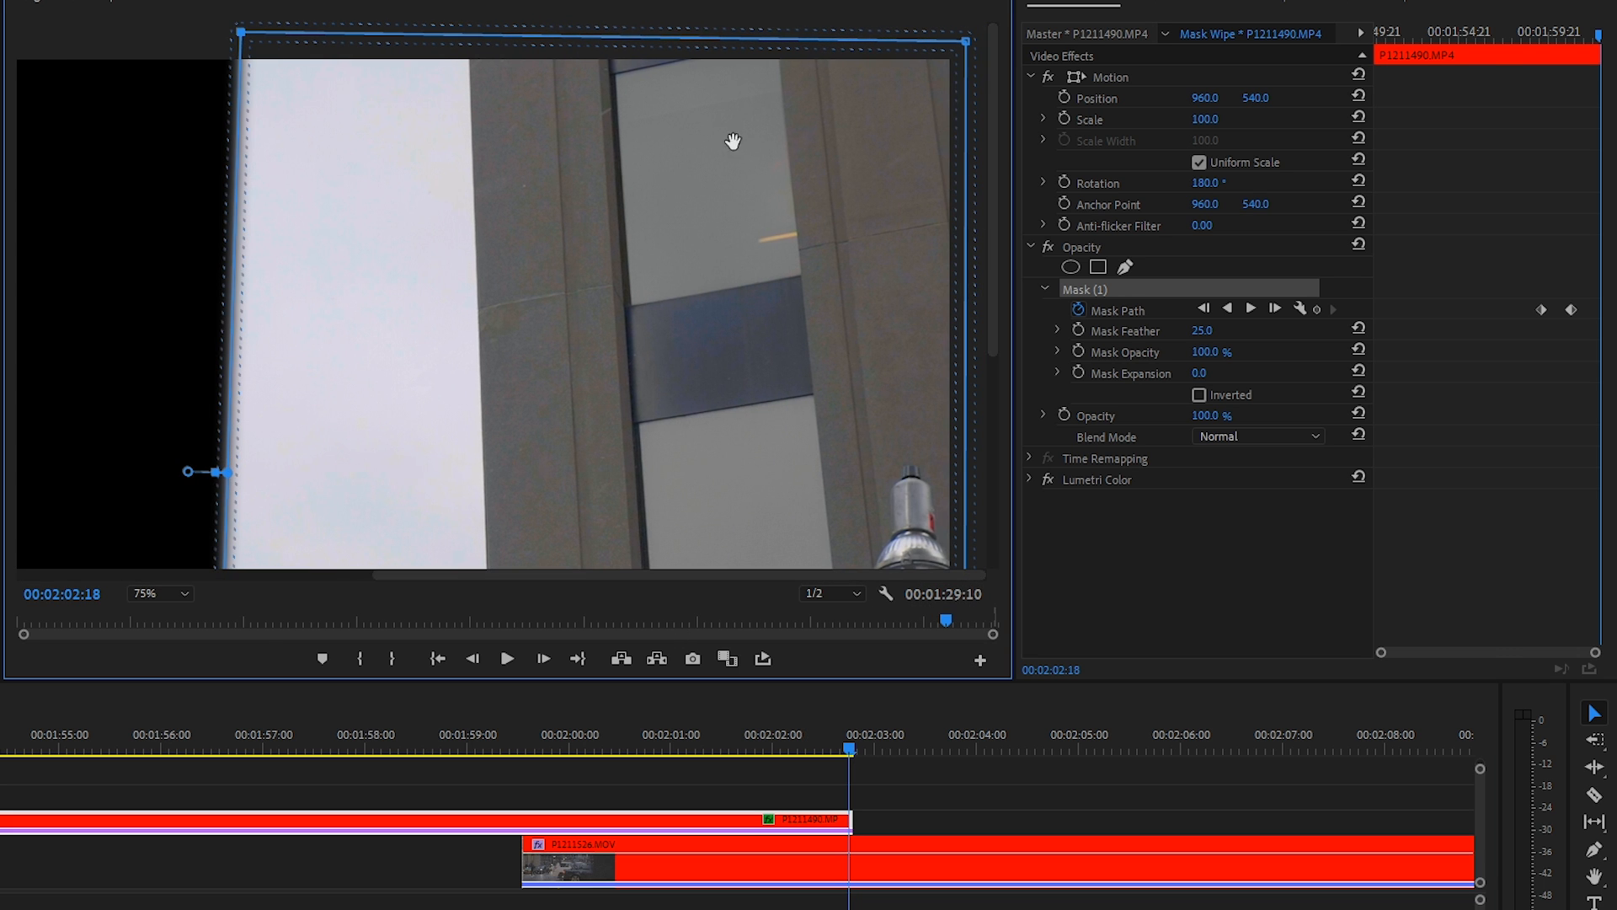
pyautogui.moveTo(1014, 453)
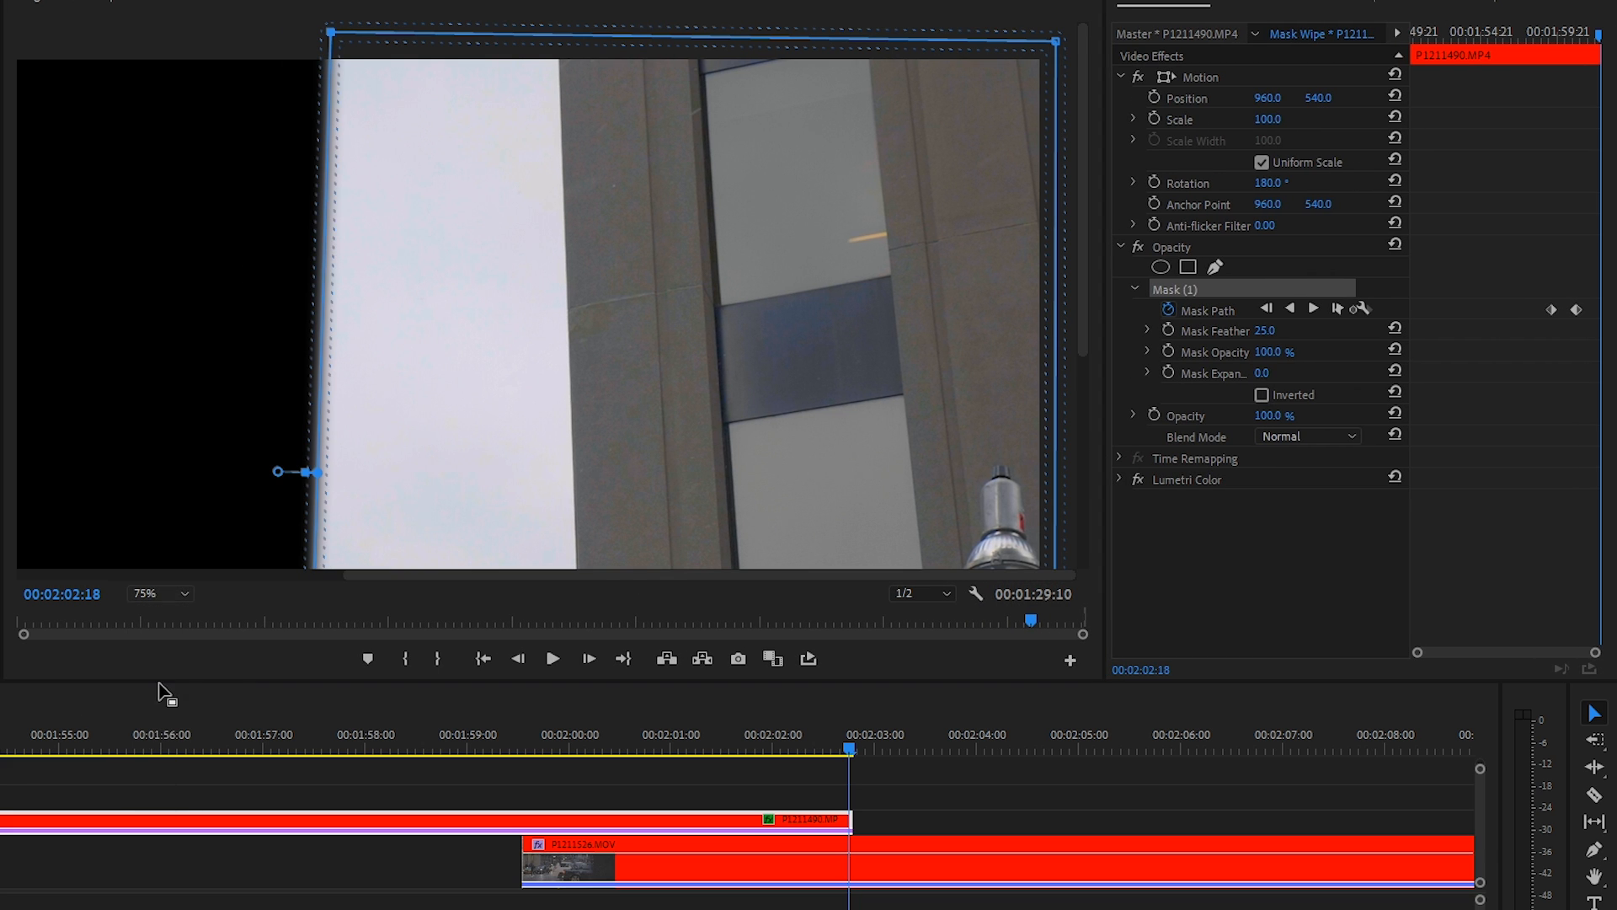
pyautogui.click(158, 593)
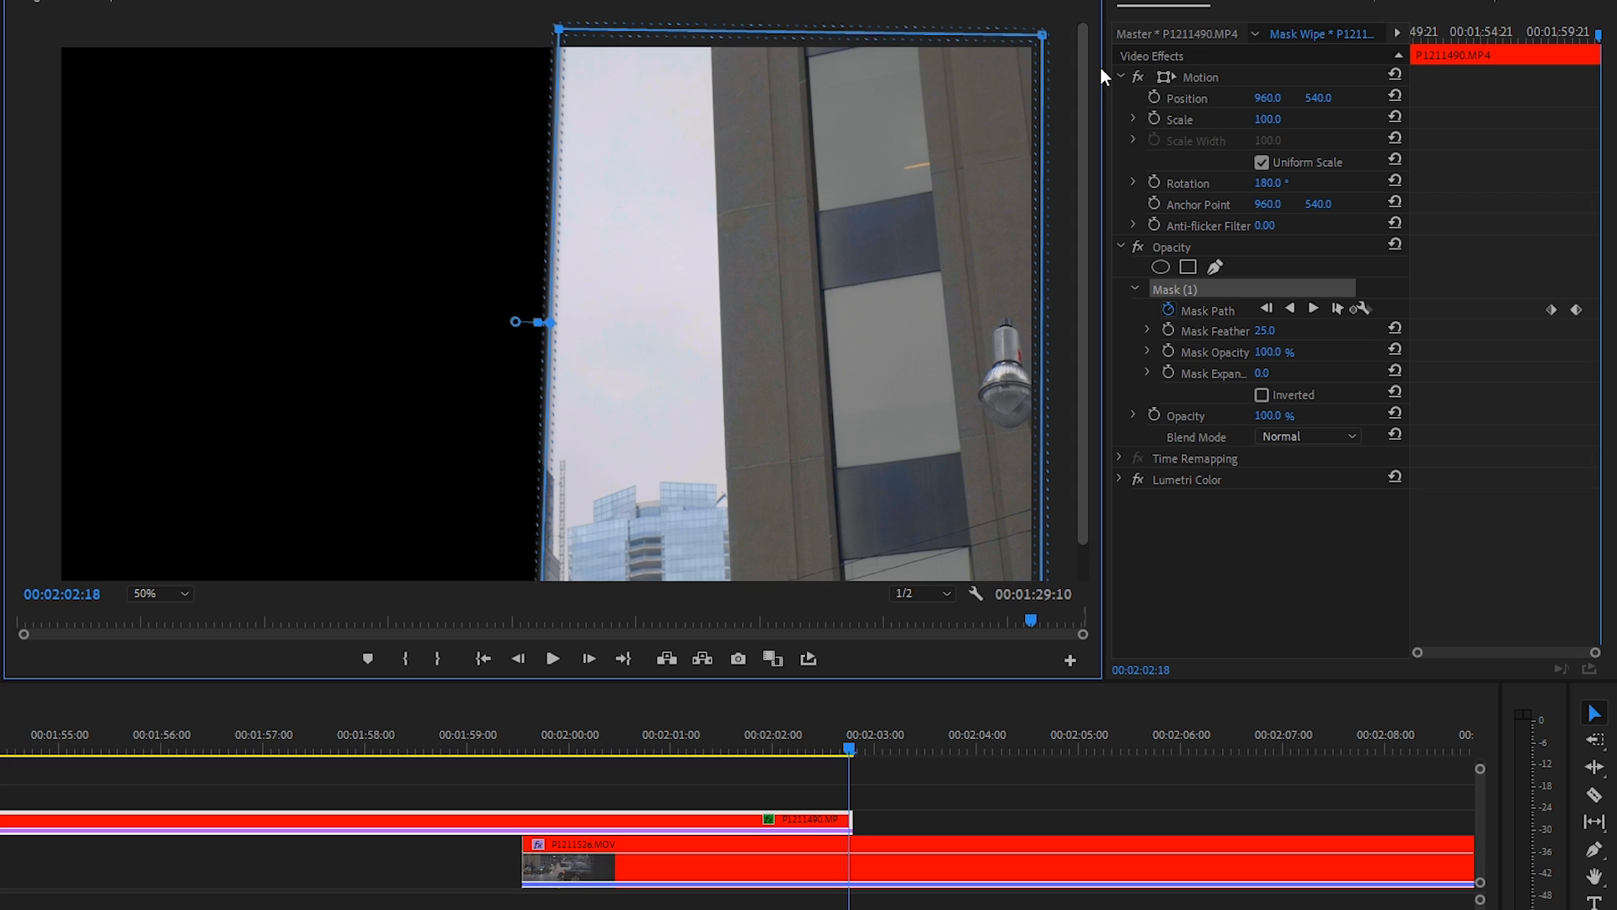
pyautogui.moveTo(1050, 43)
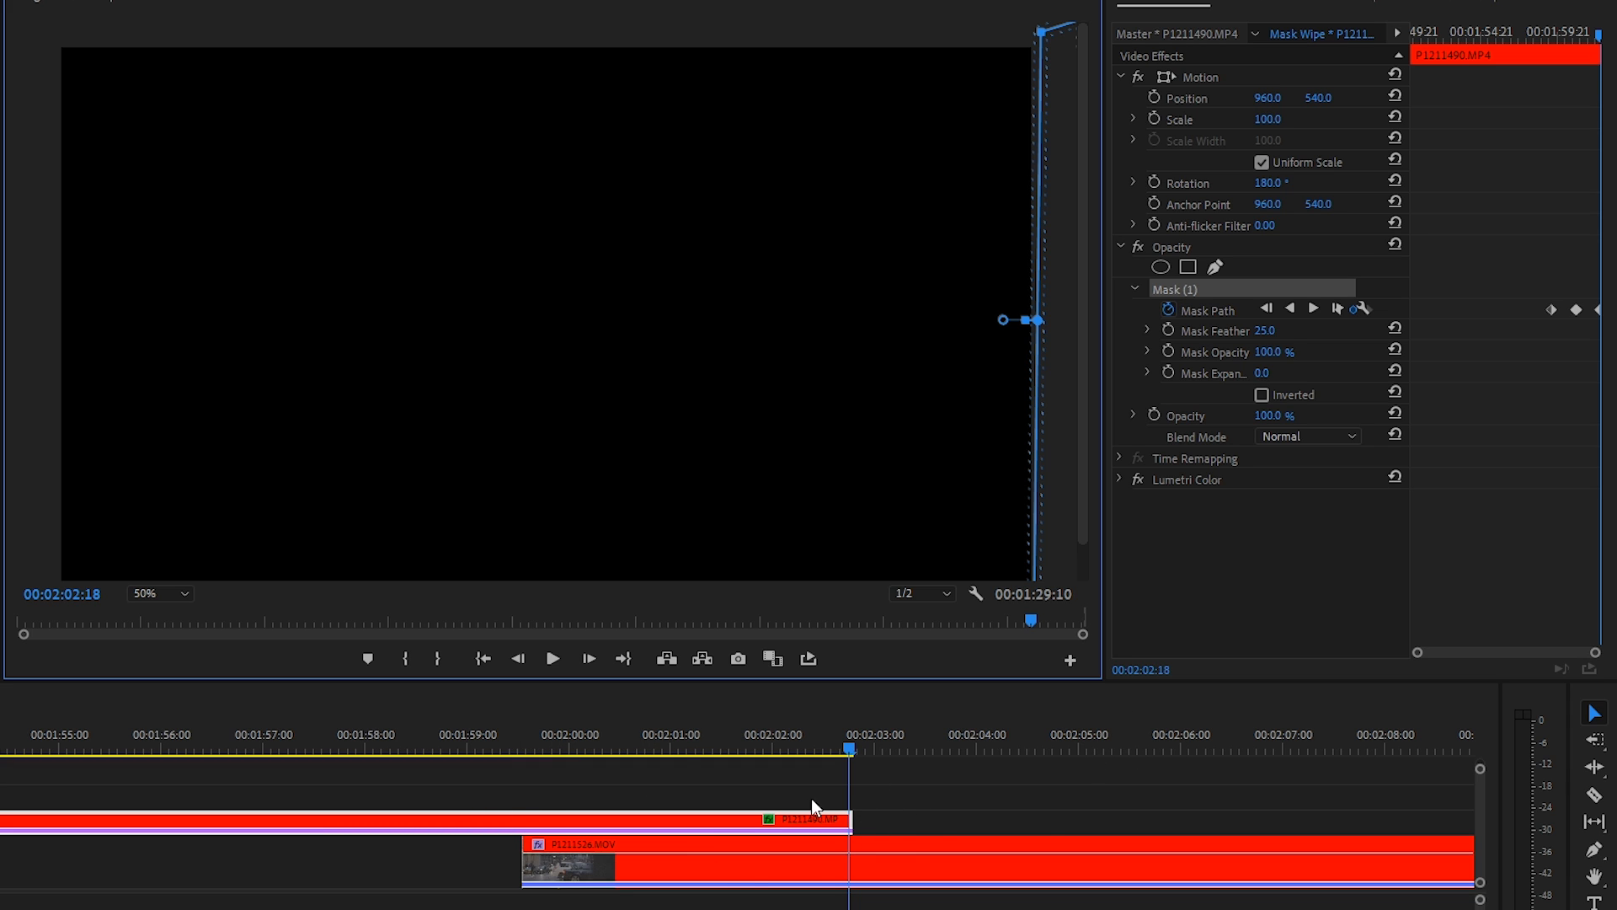
pyautogui.moveTo(1348, 650)
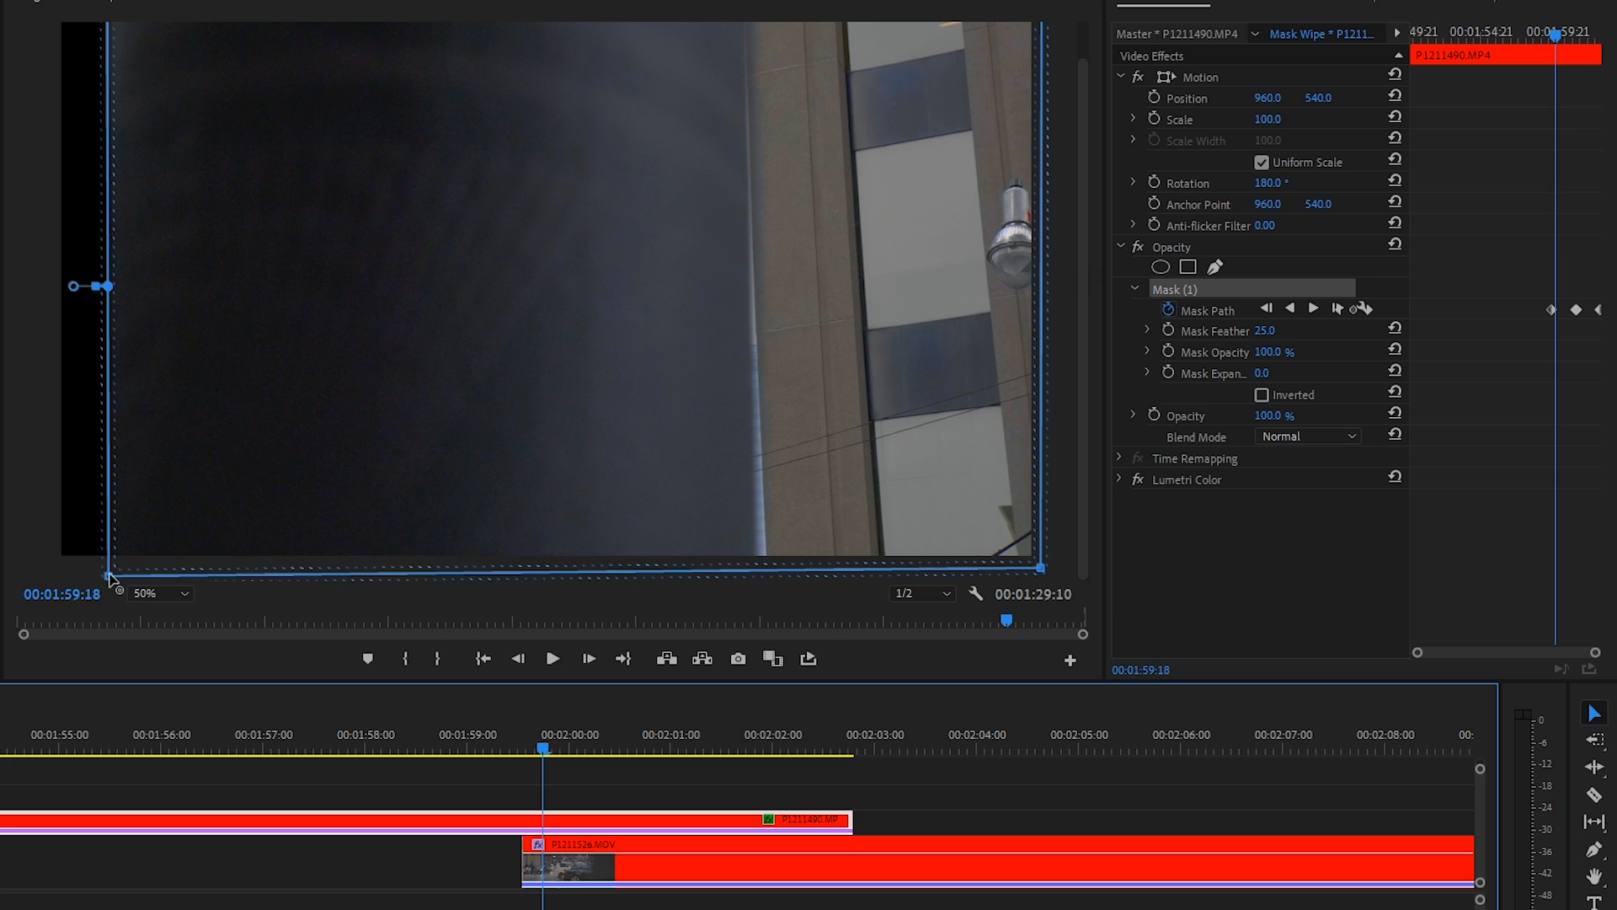
# - At about 00:02:00:03, align the mask's left edge with the slanted pole
pyautogui.moveTo(111, 578); pyautogui.dragTo(41, 573)
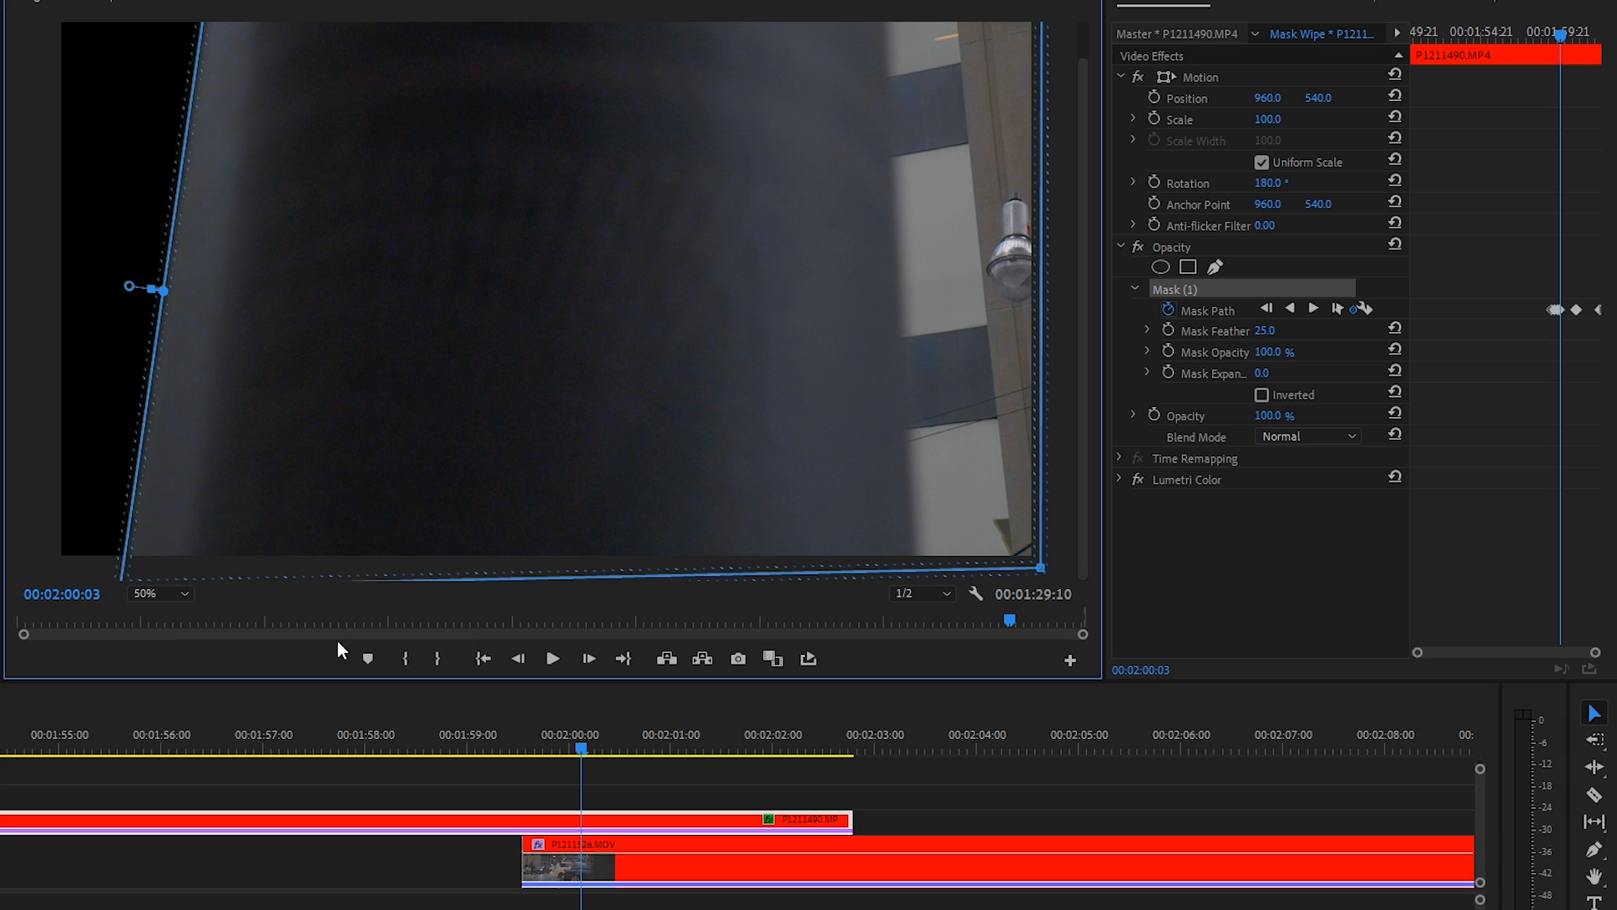
pyautogui.click(155, 593)
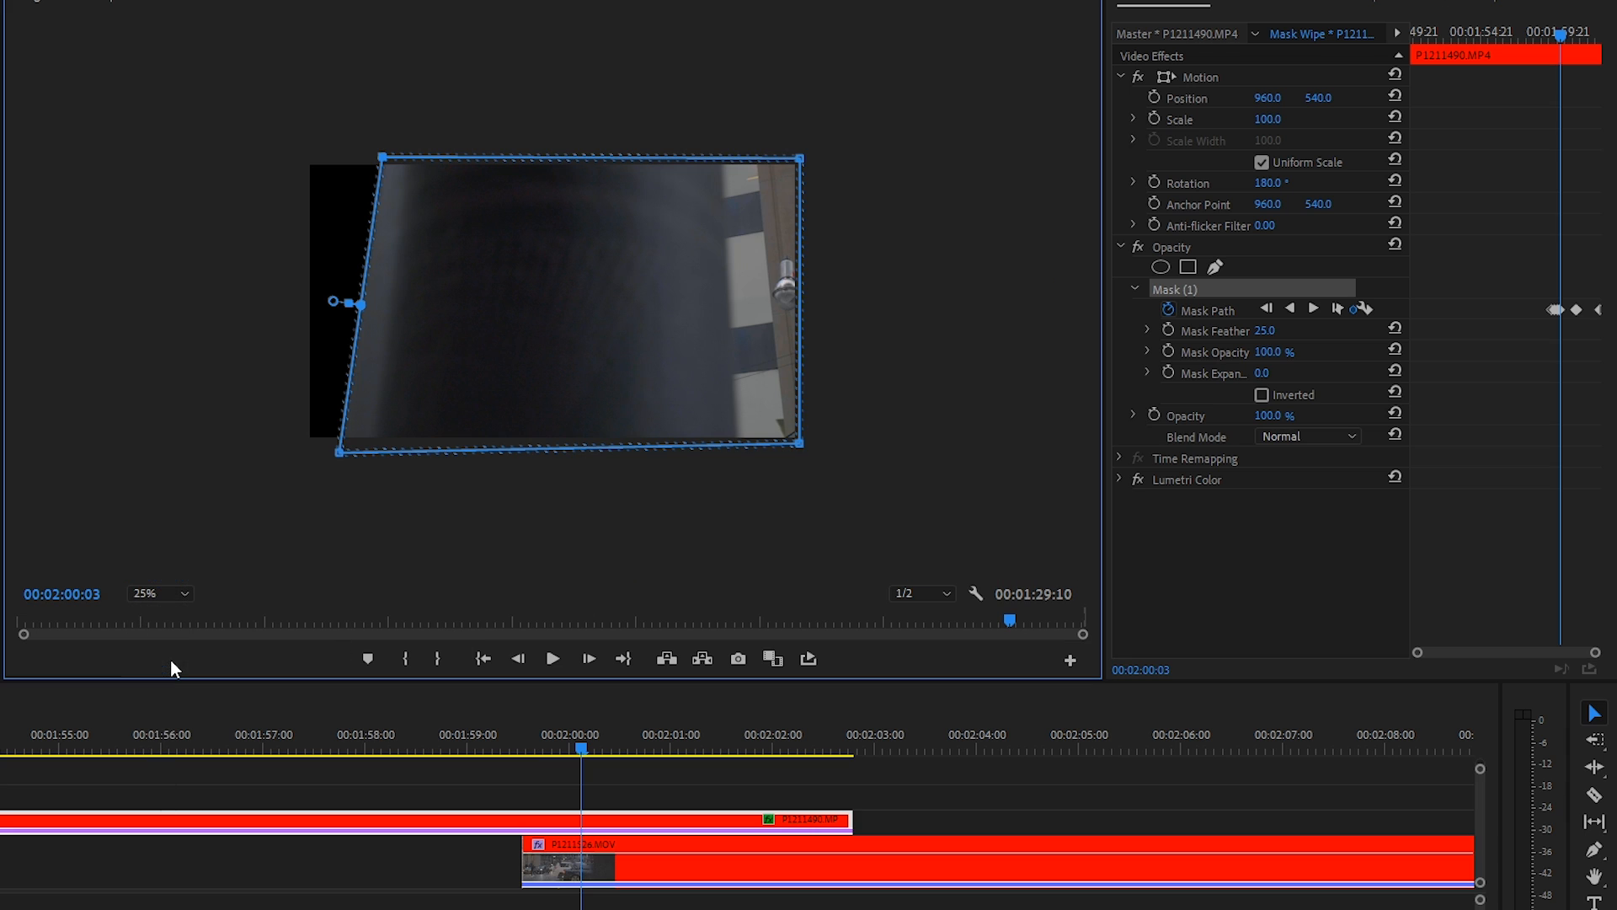
pyautogui.moveTo(342, 517)
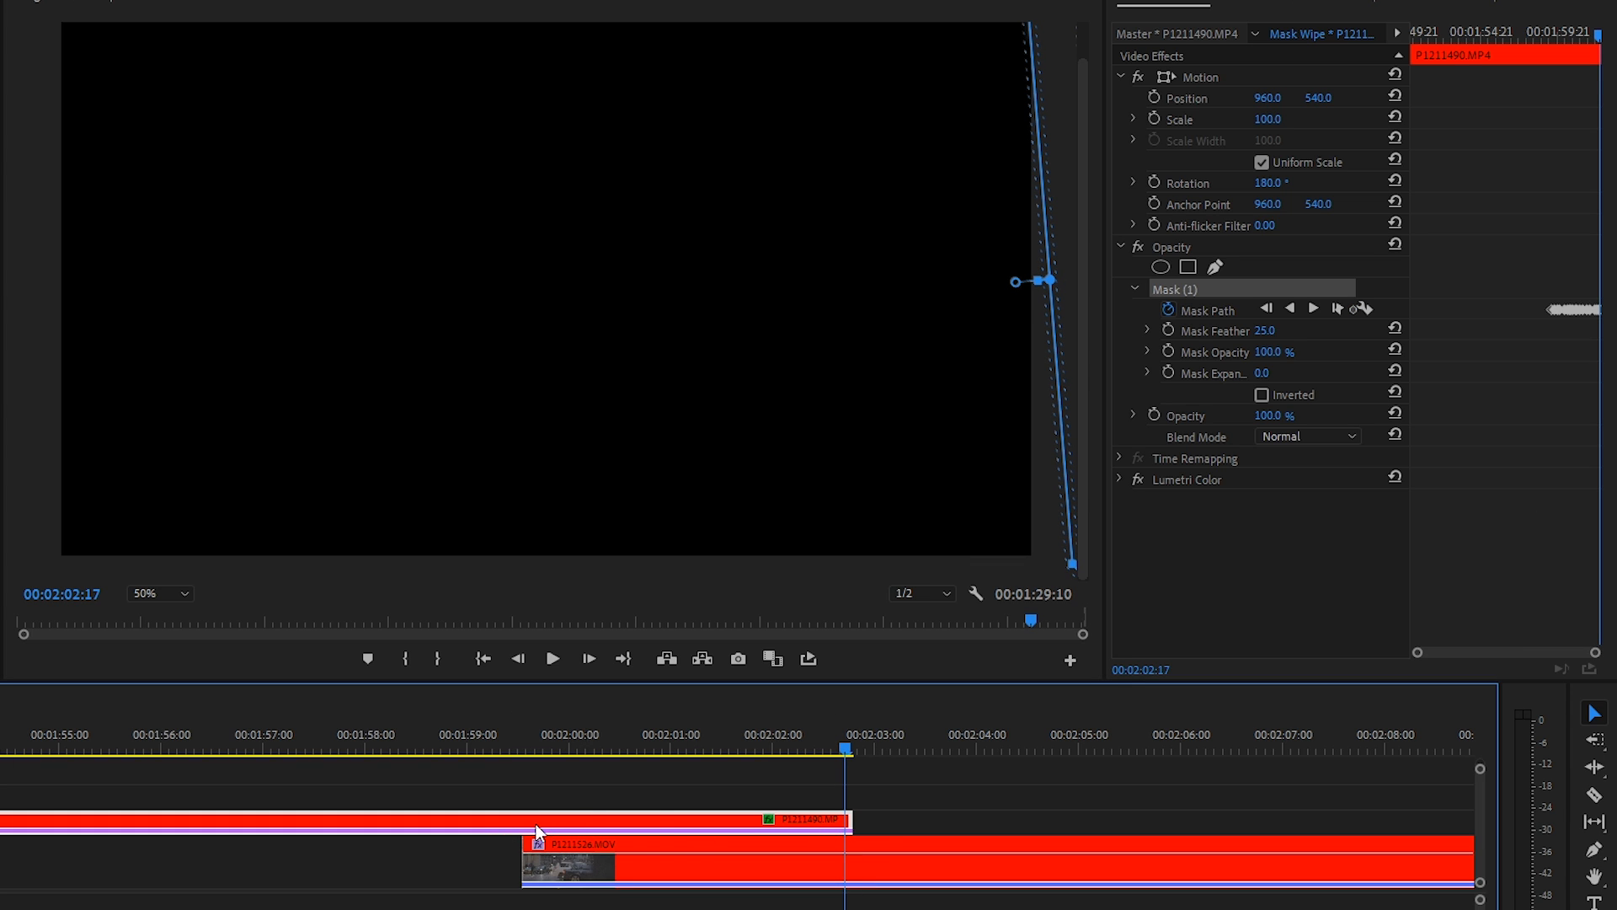
pyautogui.moveTo(1166, 734)
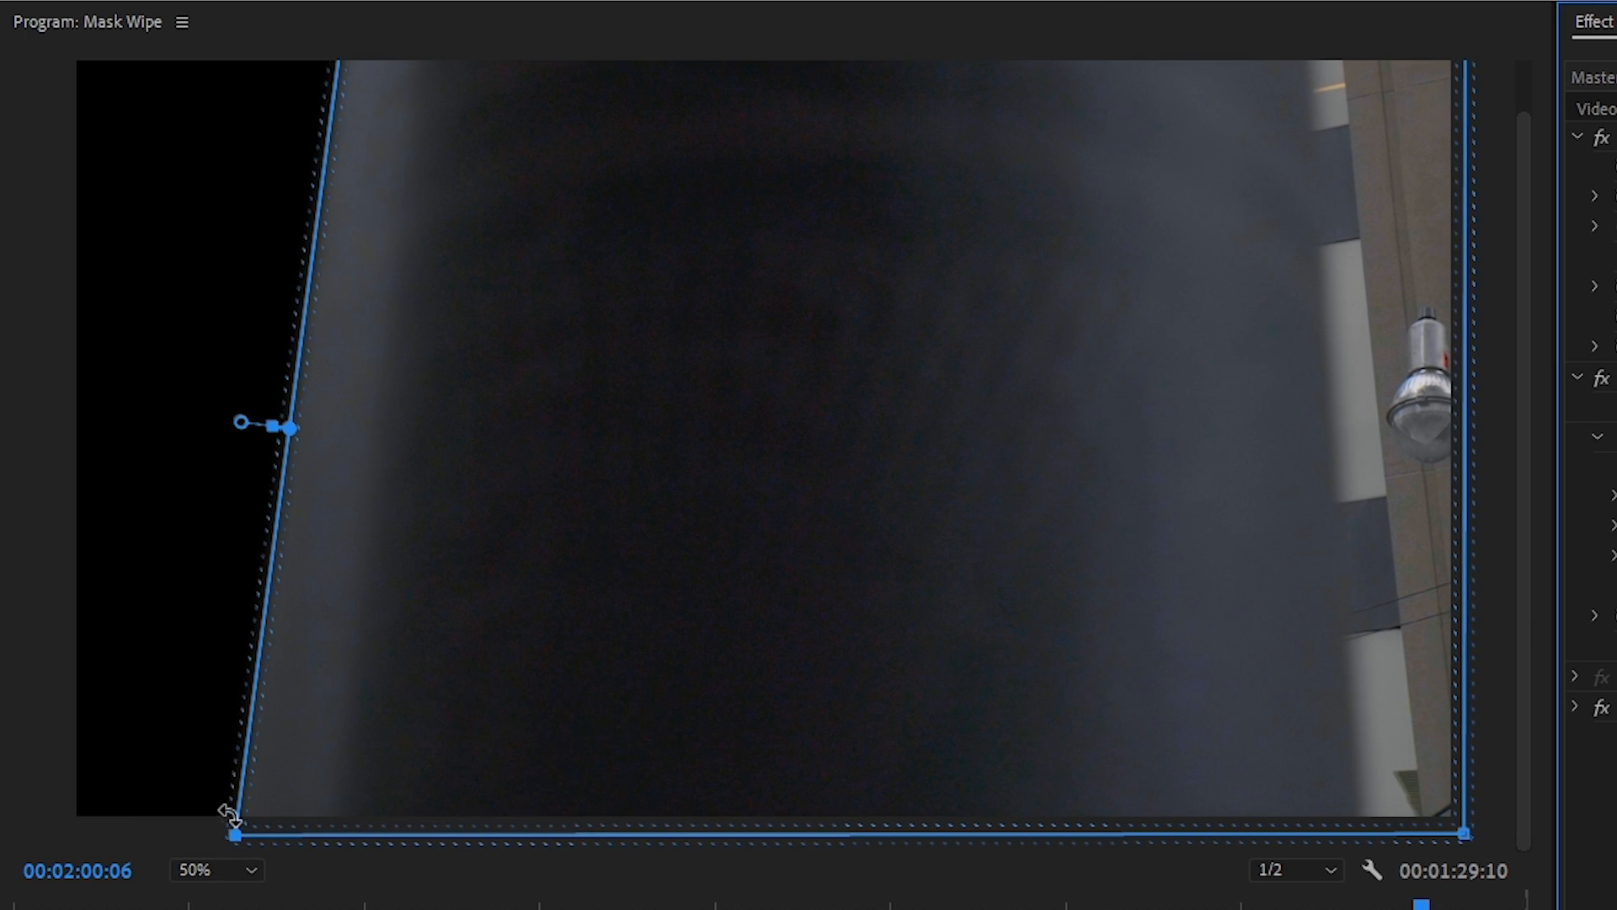
# - At 00:02:00:06, move the mask's bottom-left vertex onto the pole edge
pyautogui.moveTo(232, 814); pyautogui.dragTo(229, 835)
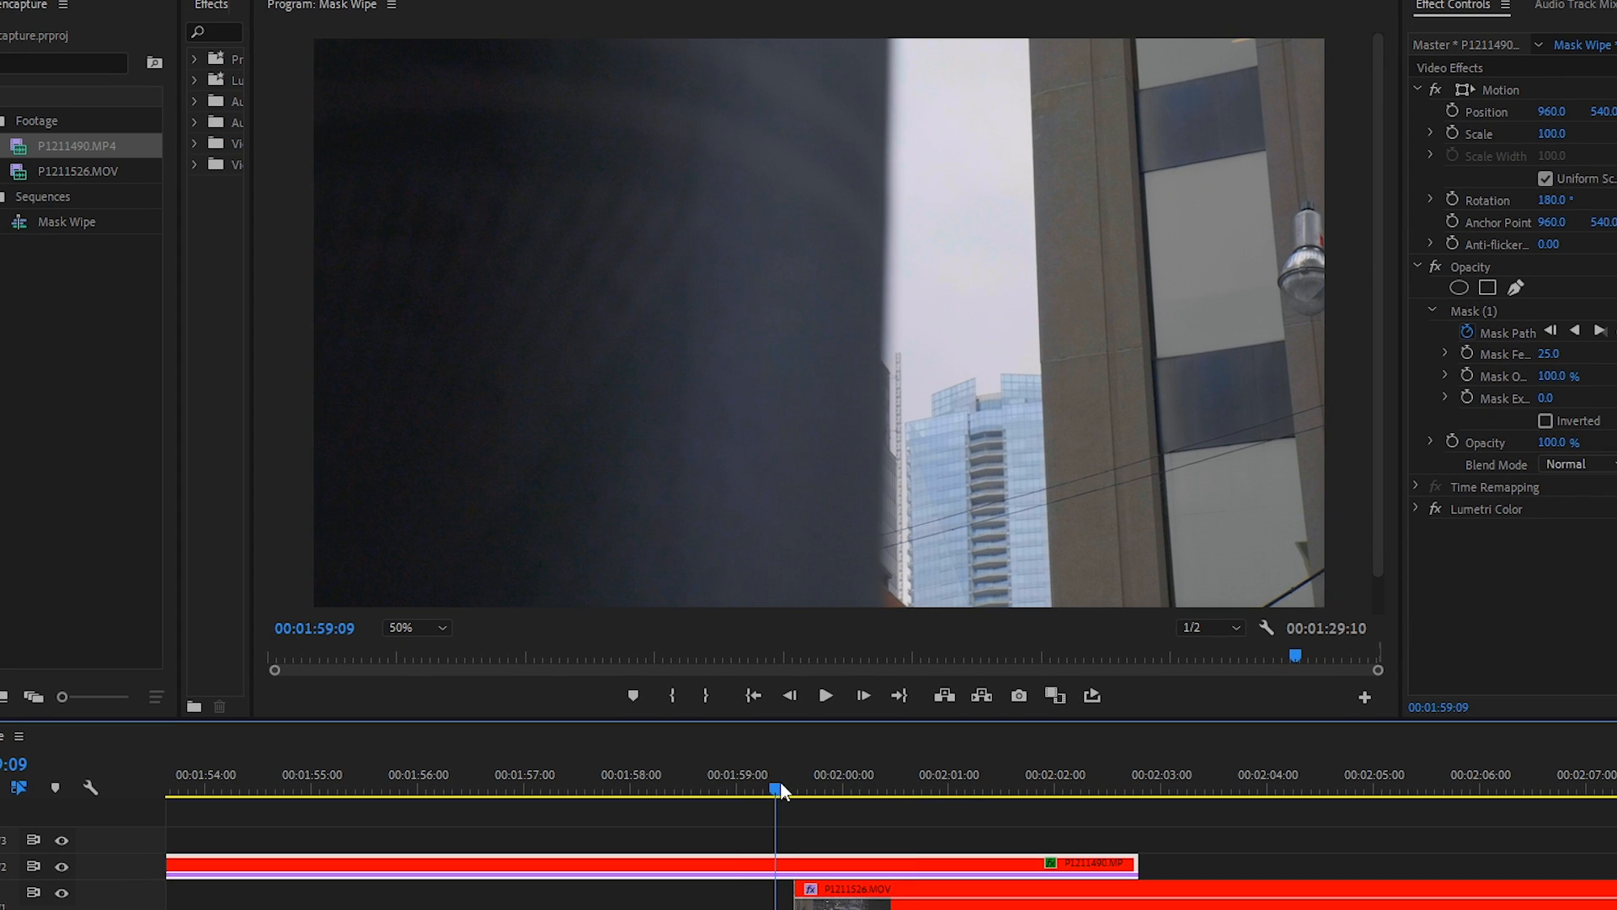
pyautogui.moveTo(776, 788); pyautogui.dragTo(889, 788)
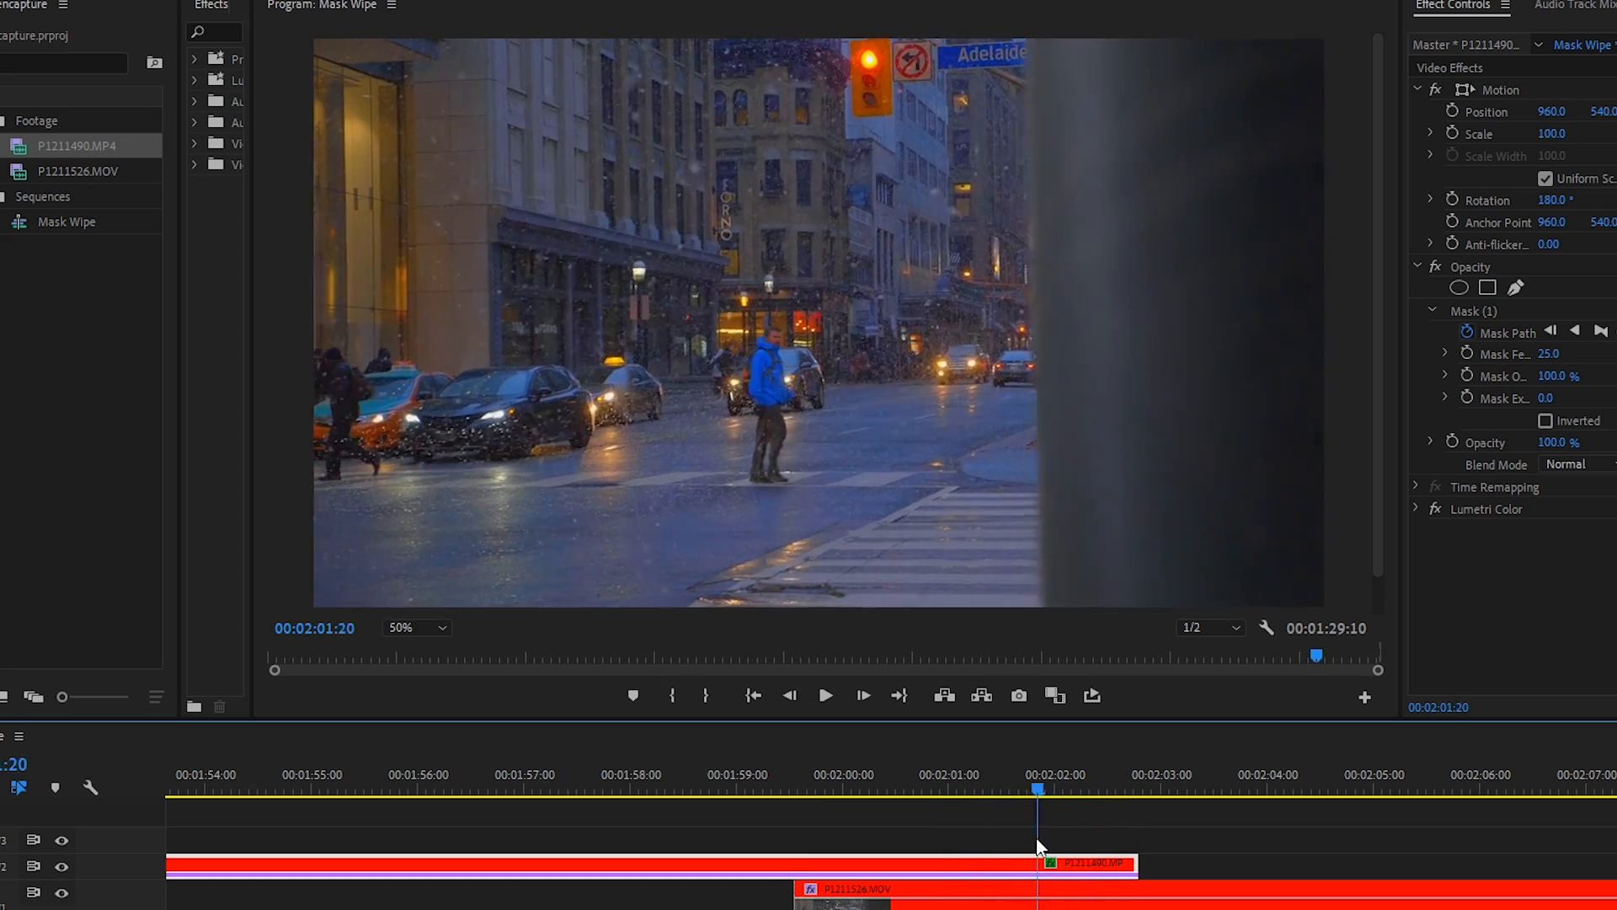
pyautogui.moveTo(1036, 788); pyautogui.dragTo(951, 788)
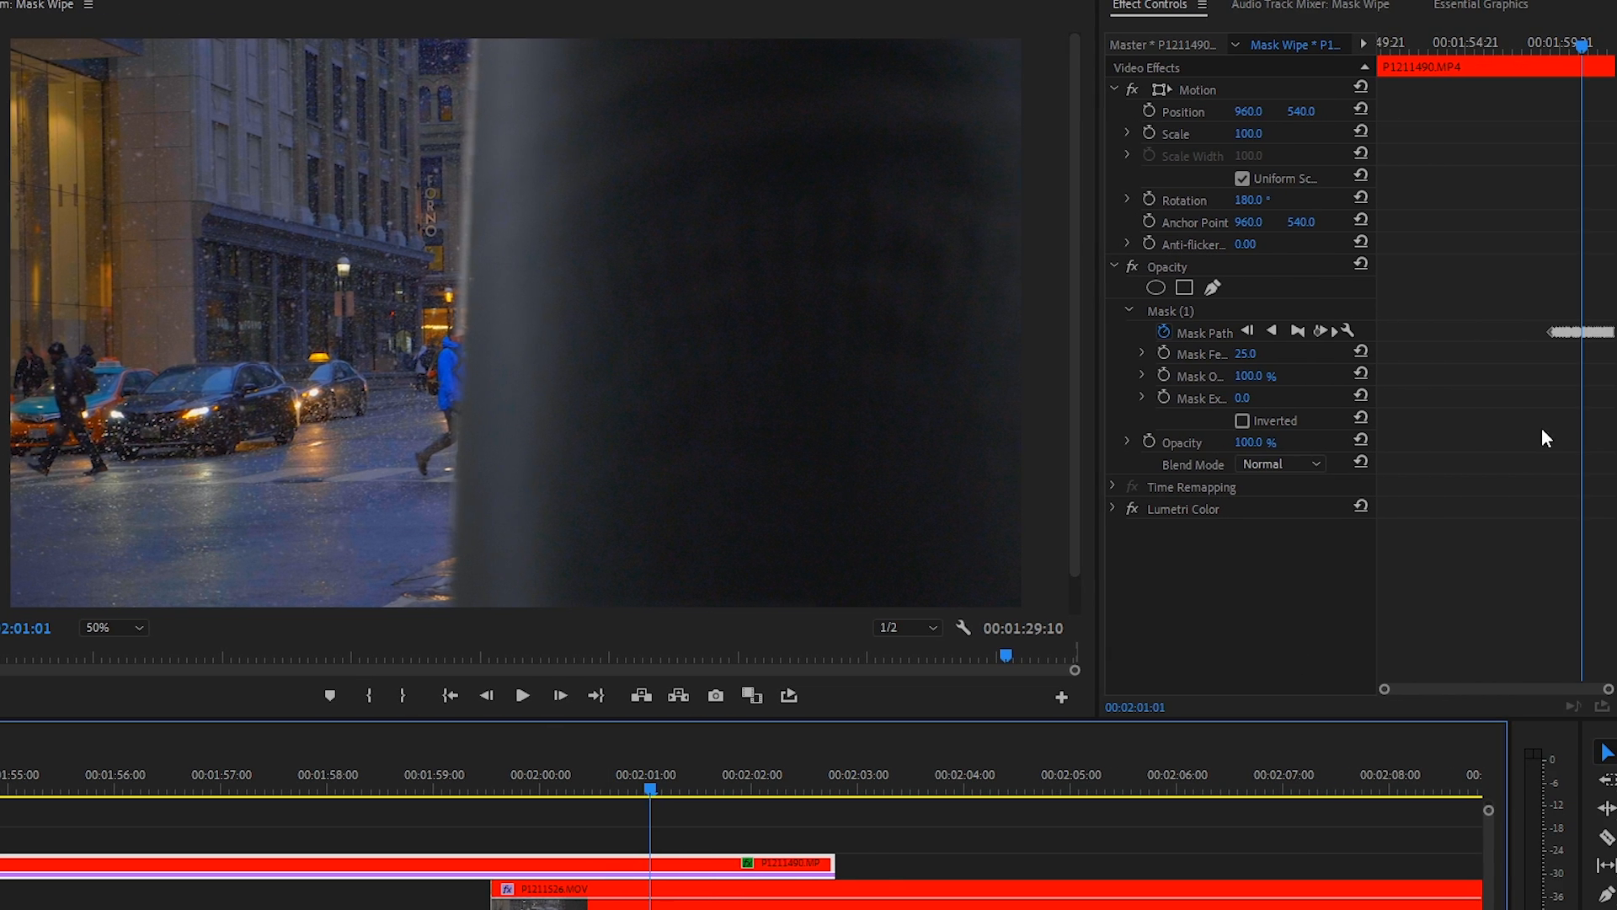
pyautogui.moveTo(493, 837)
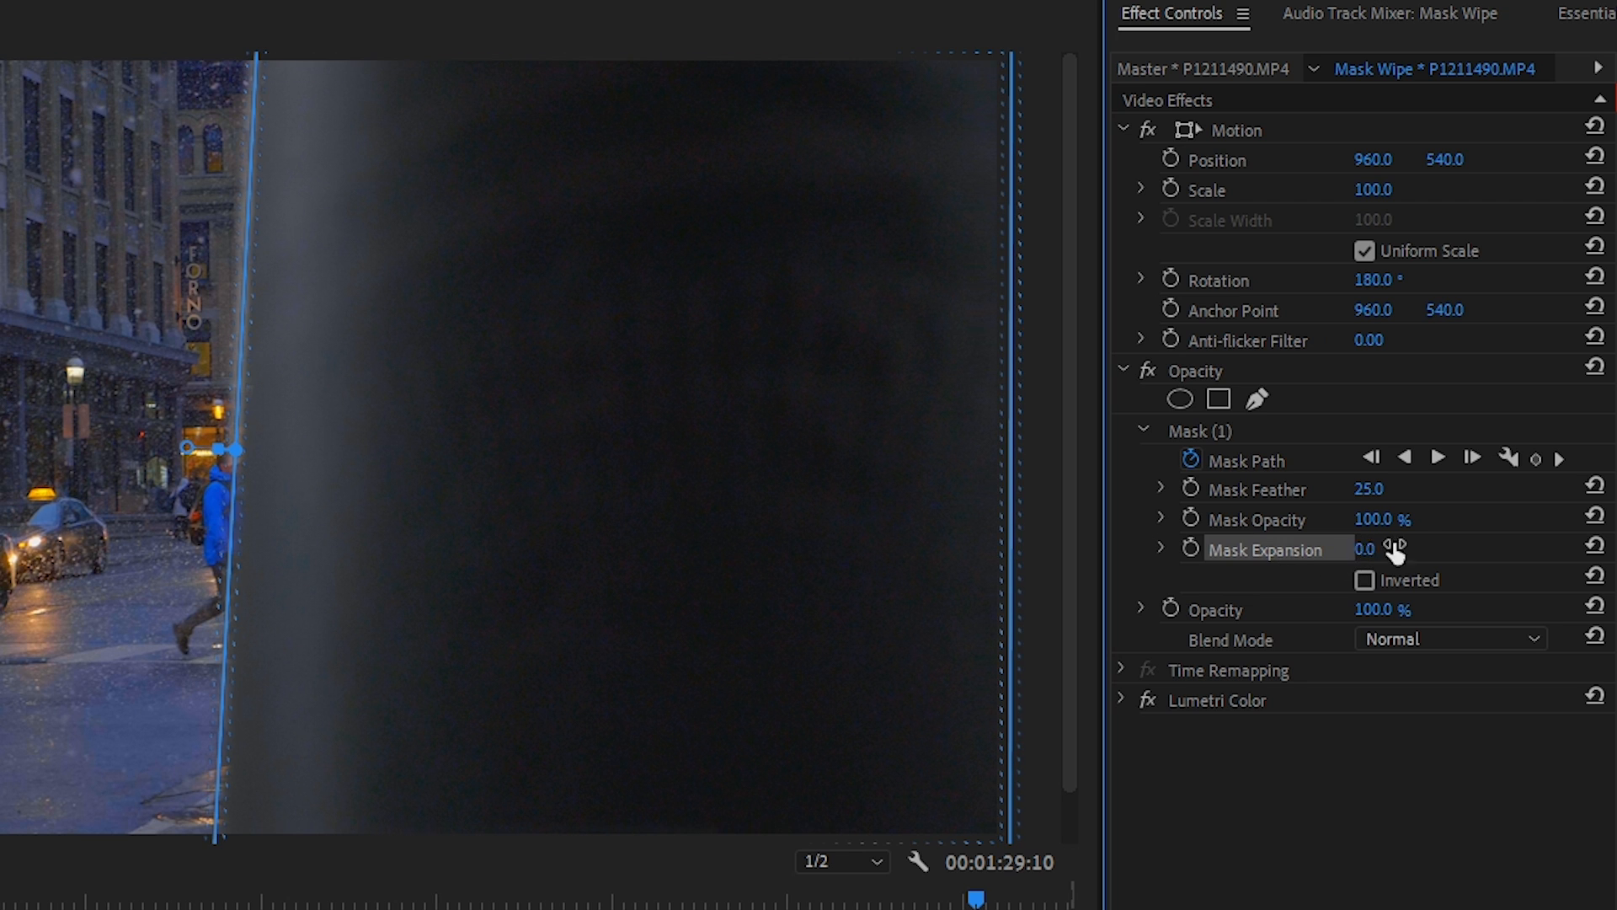
# - Set Mask Expansion to -15 and scrub back and forth to review the wipe
pyautogui.write('-15')
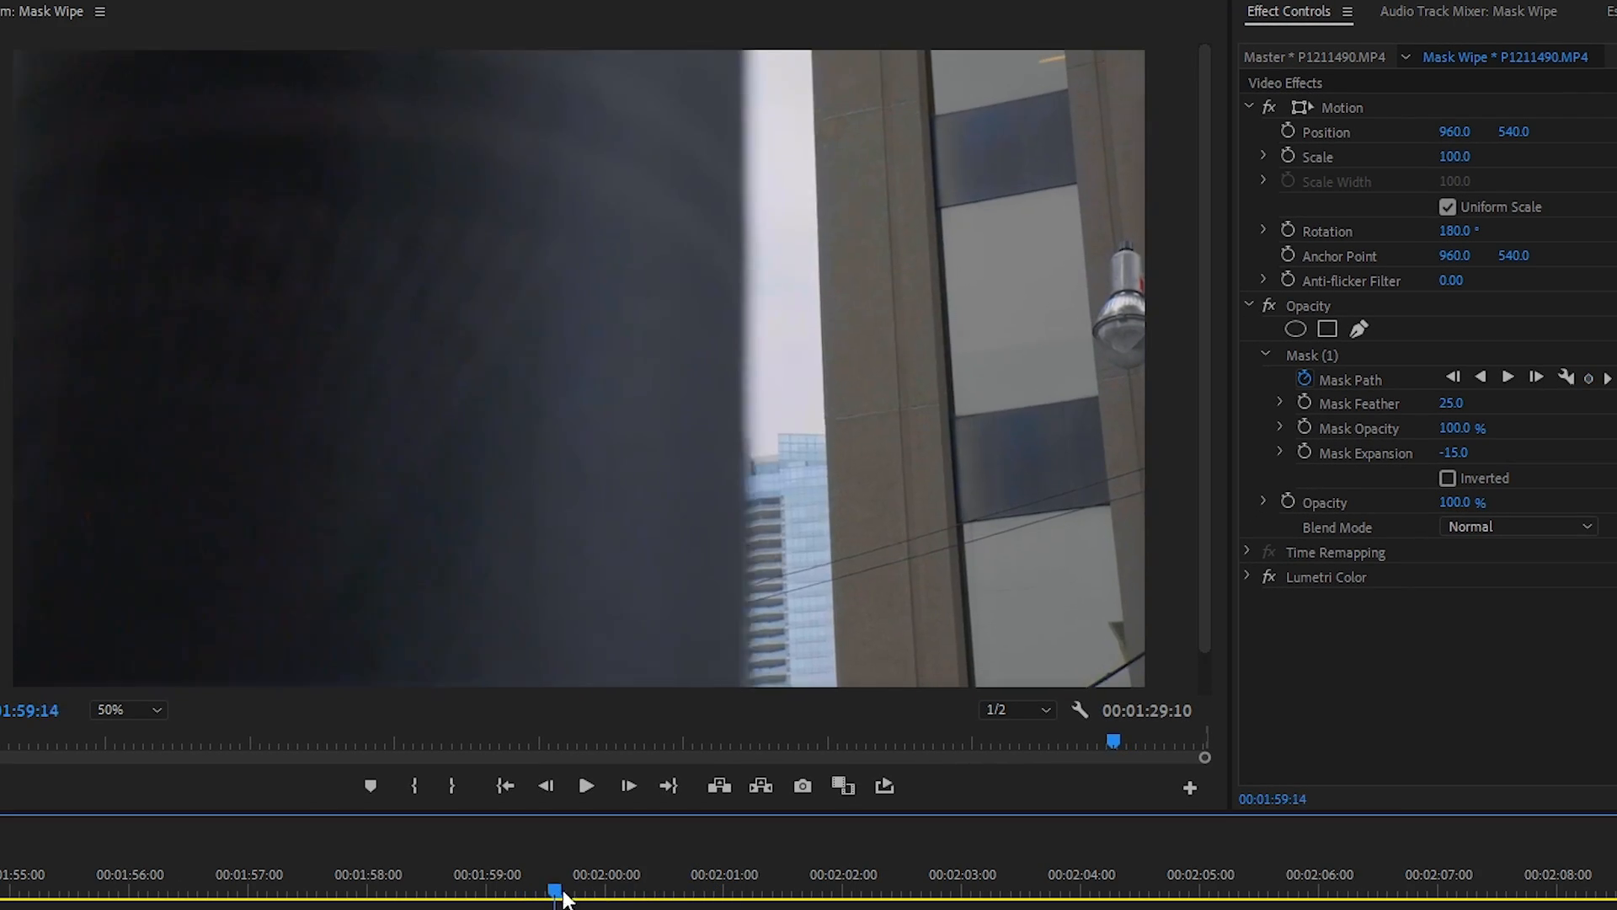
pyautogui.moveTo(557, 890); pyautogui.dragTo(866, 890)
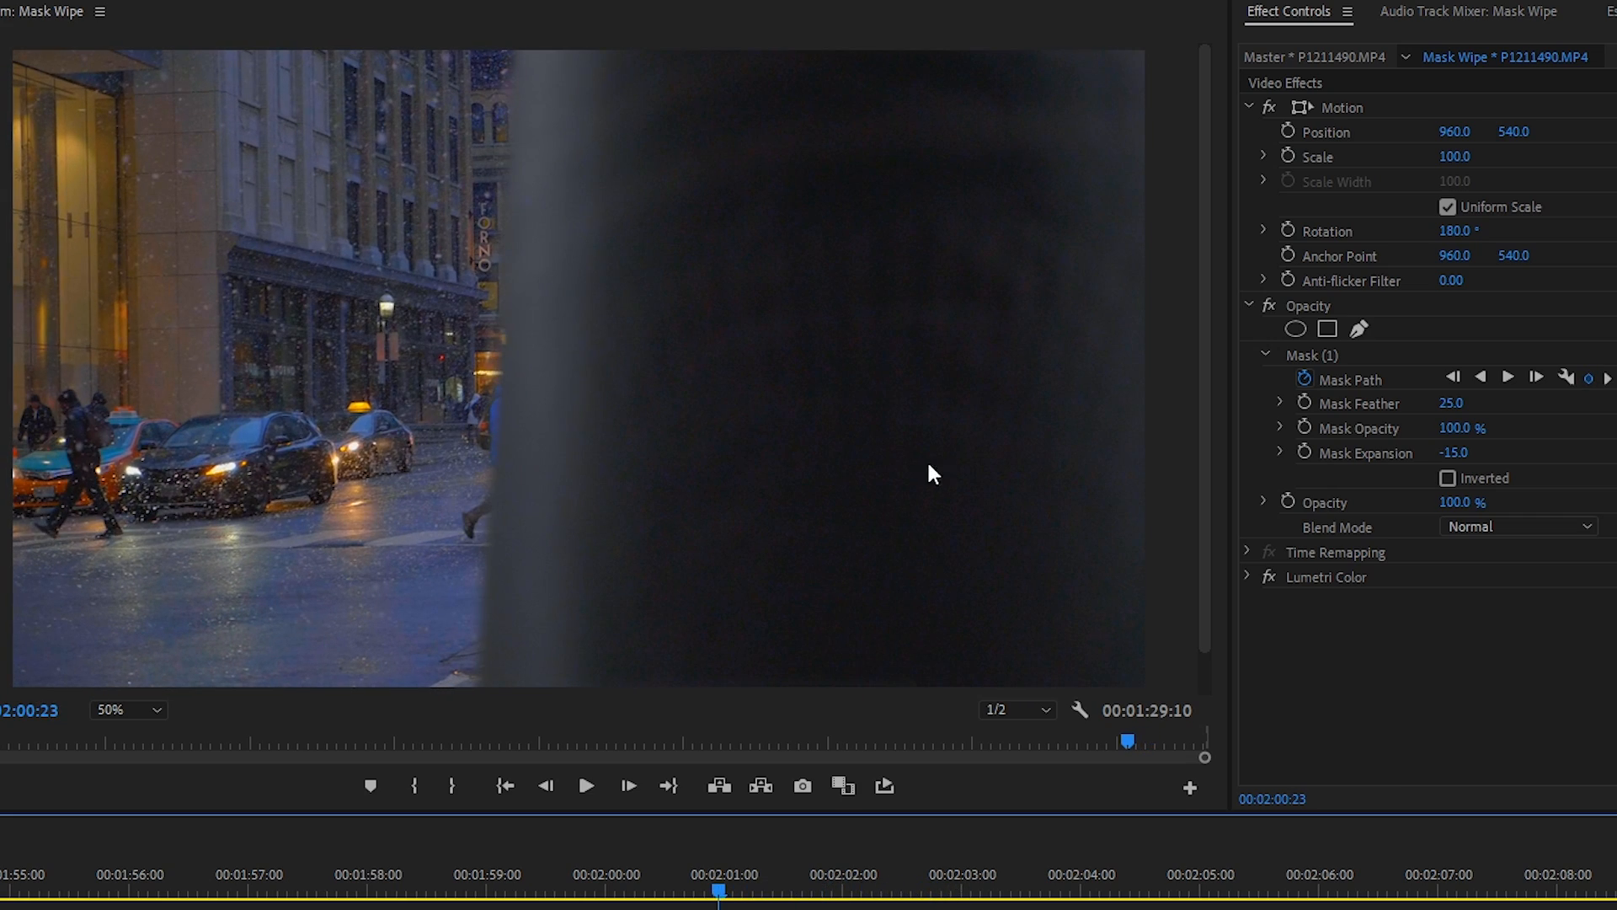
pyautogui.moveTo(699, 384)
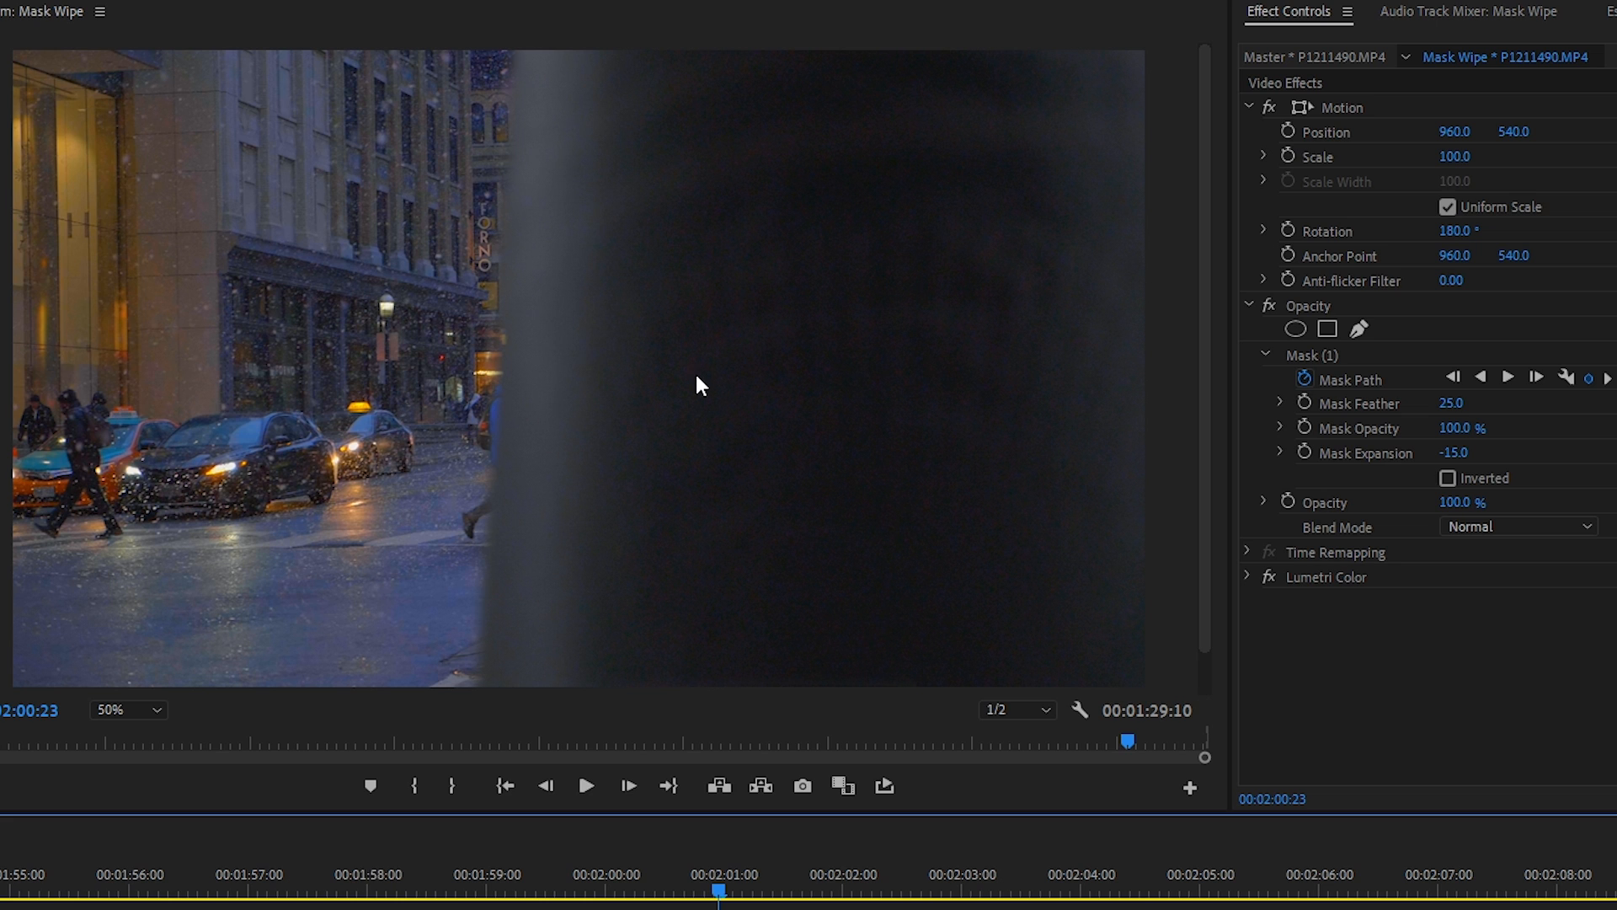
pyautogui.moveTo(694, 379)
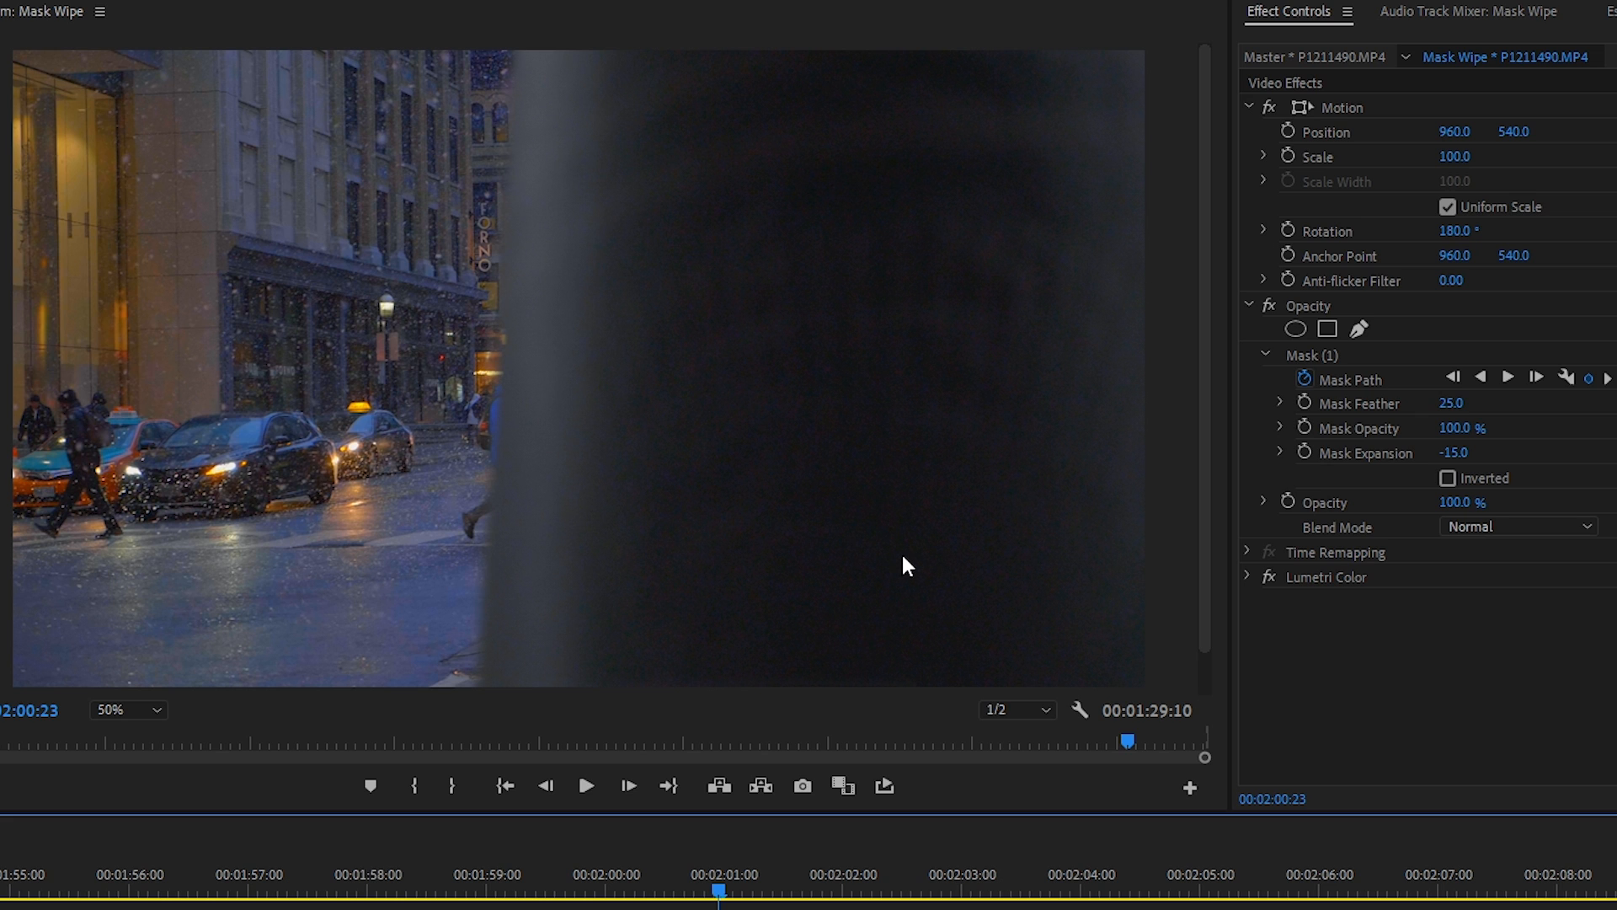
pyautogui.moveTo(898, 550)
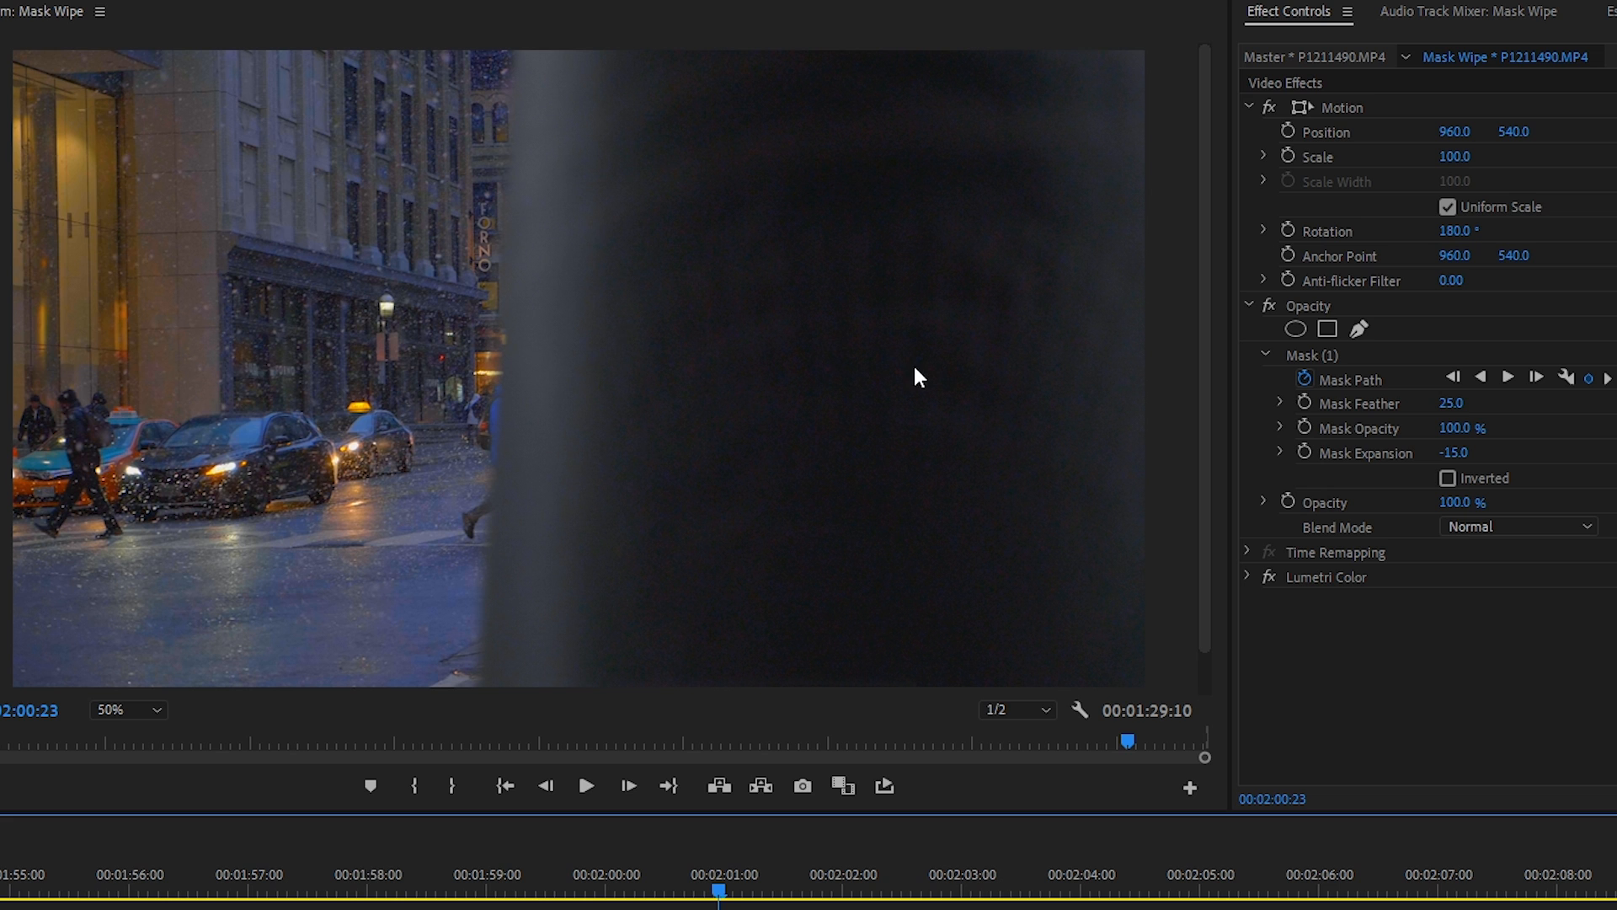
pyautogui.moveTo(1392, 467)
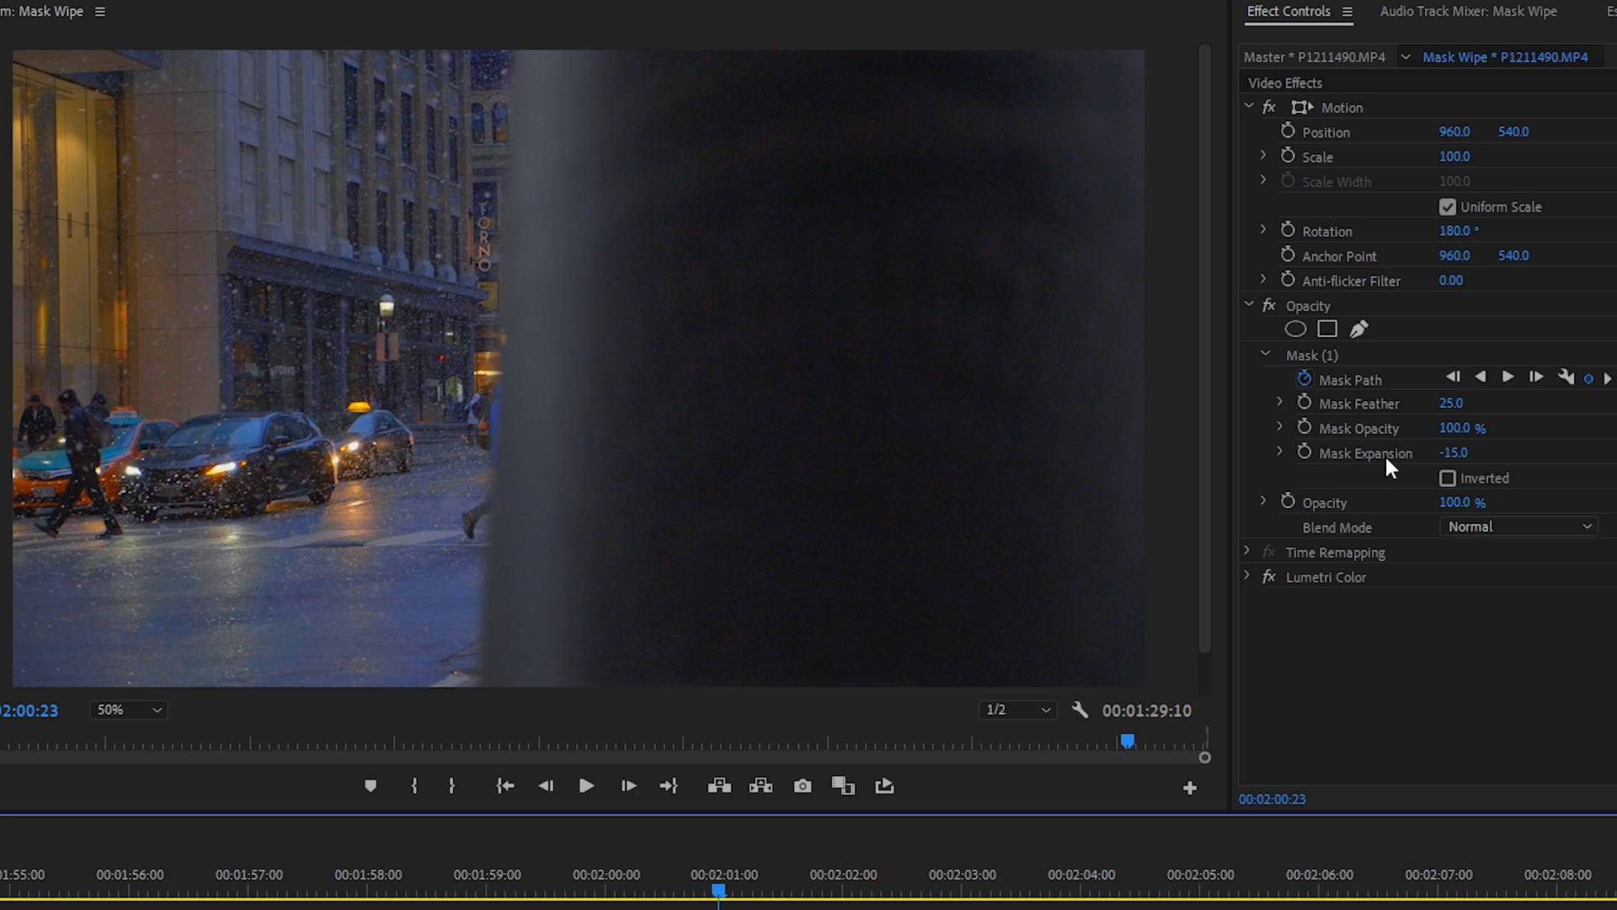
pyautogui.moveTo(379, 329)
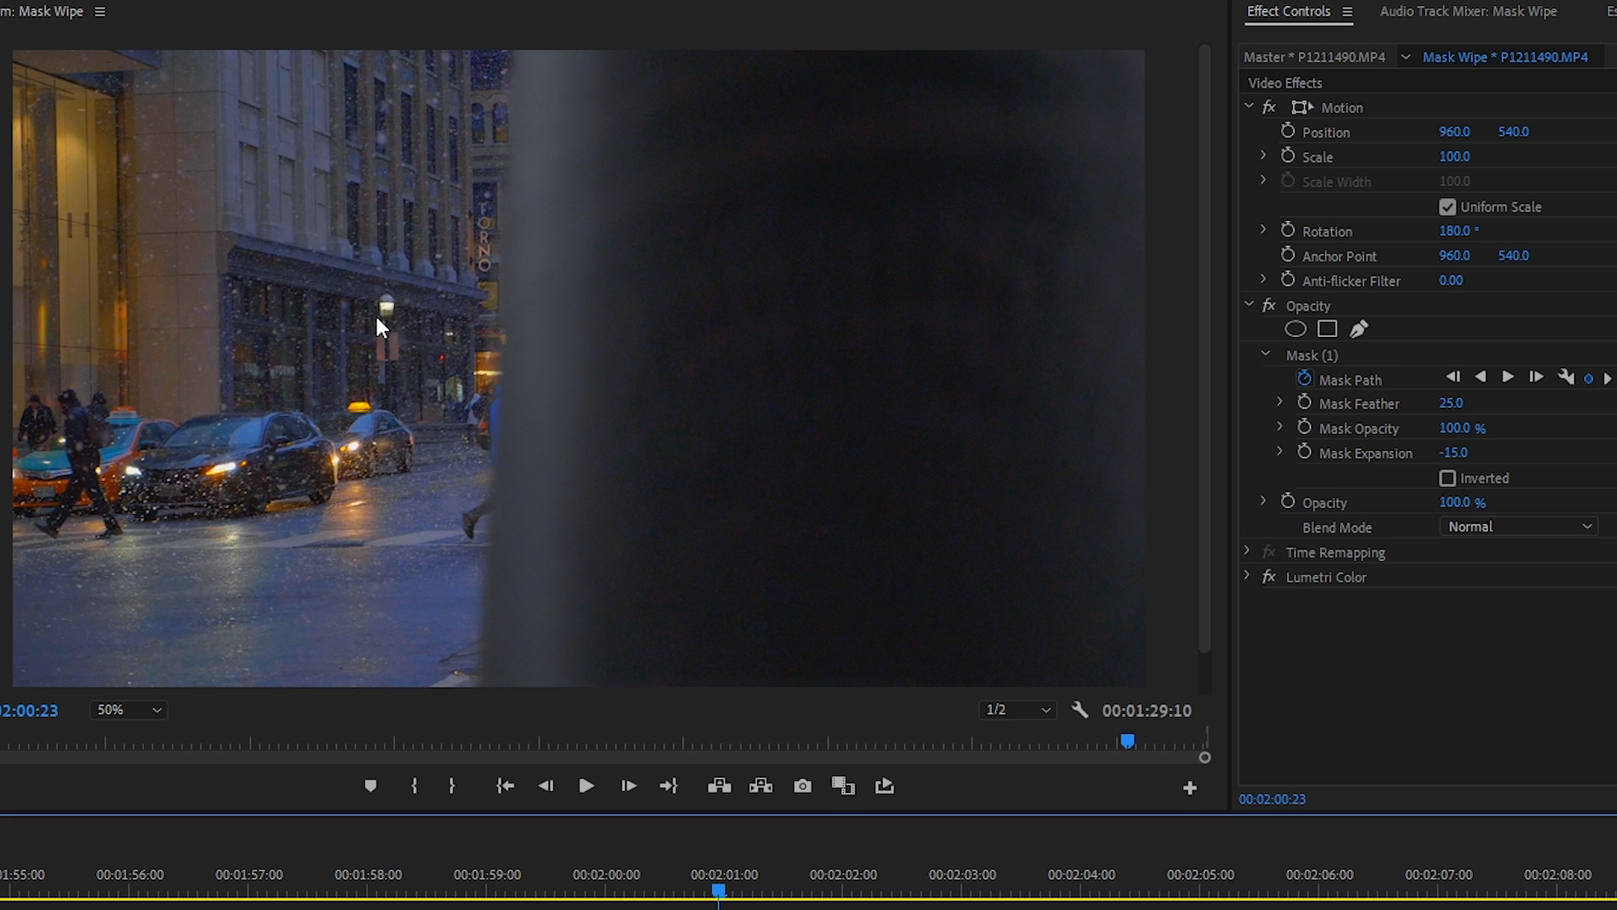
pyautogui.moveTo(719, 890); pyautogui.dragTo(431, 889)
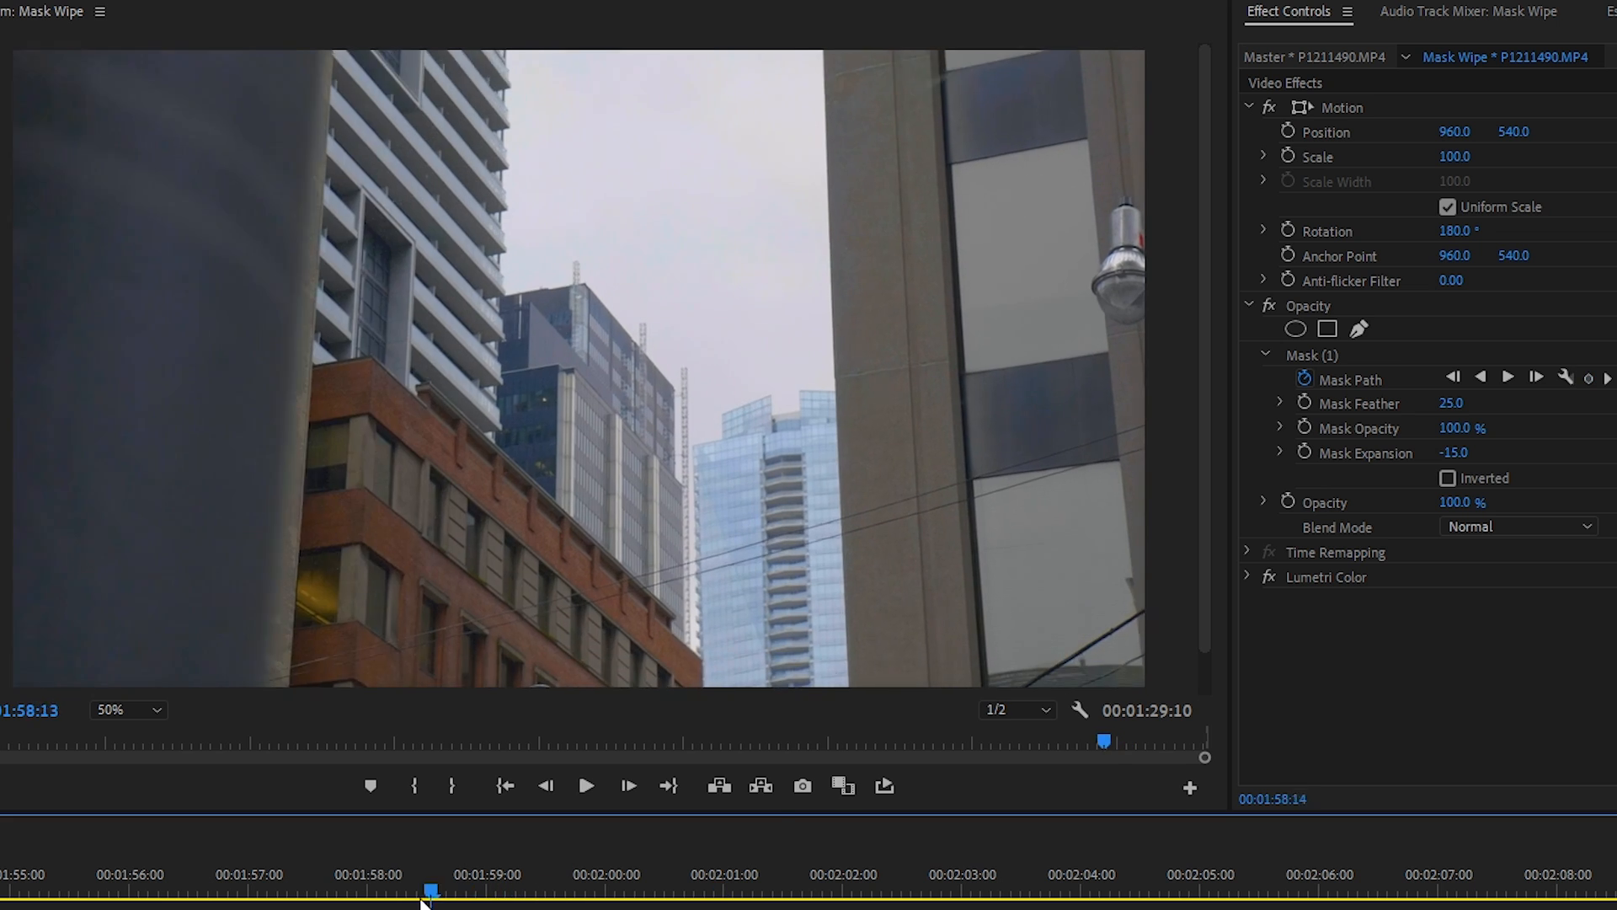